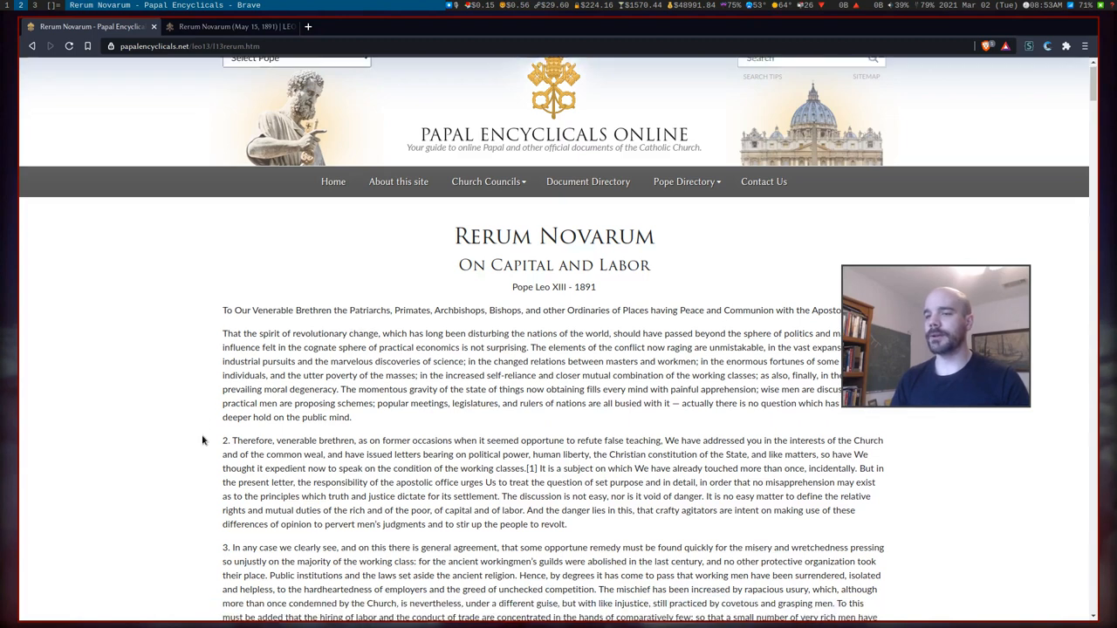
Scroll through the encyclical page in Brave to review its REFERENCES entries 1 to 41.
scroll("down", 3)
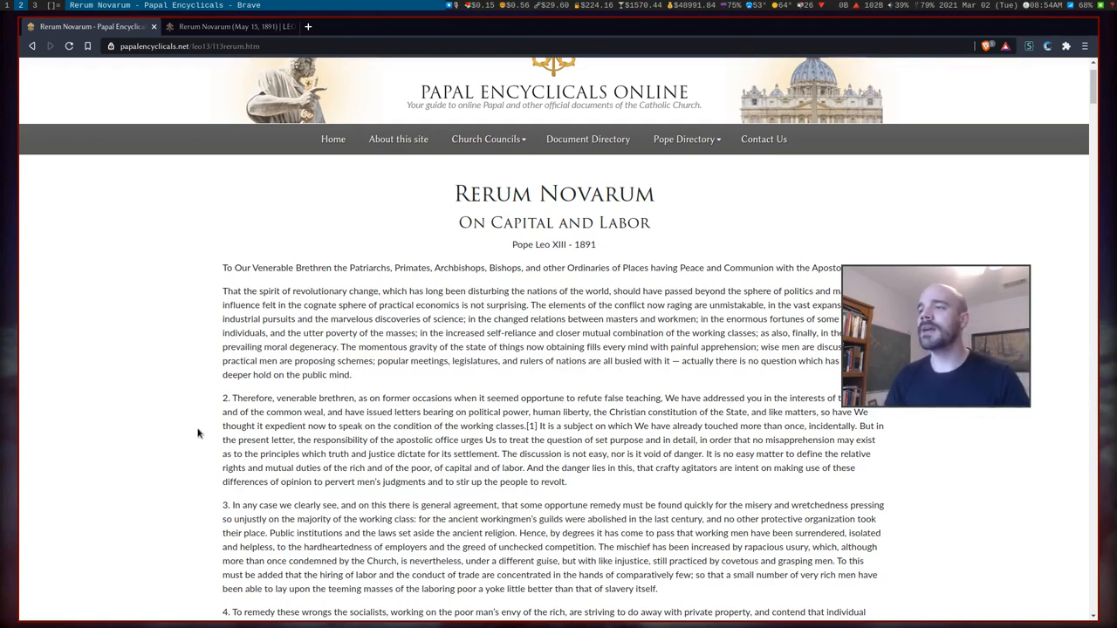
scroll("up", 3)
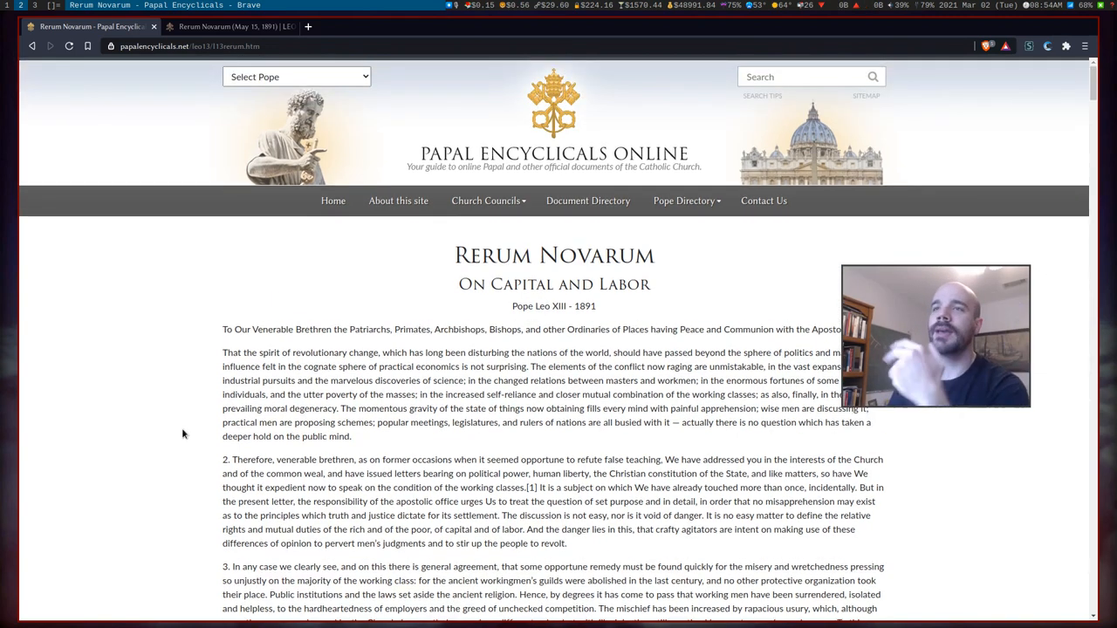
mouse_move(39, 6)
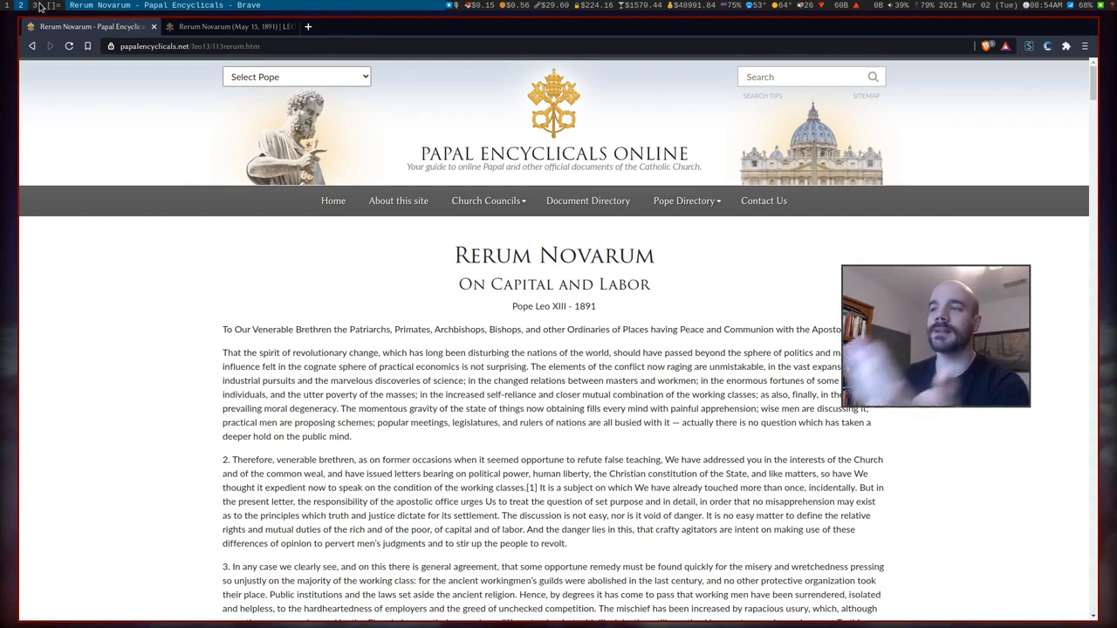
scroll("down", 3)
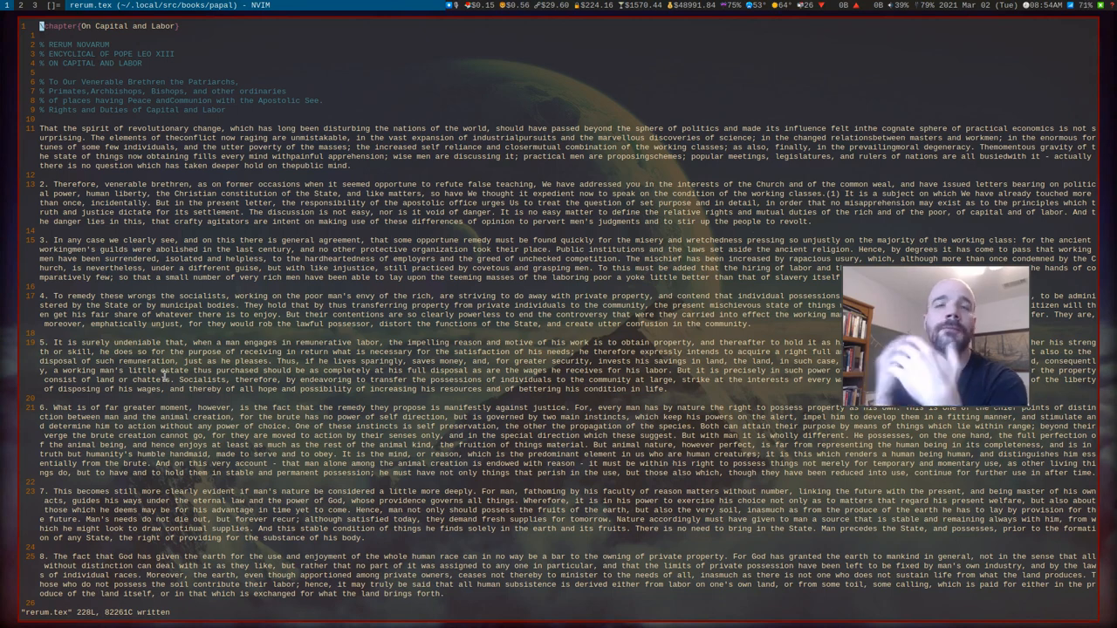
left_click(20, 5)
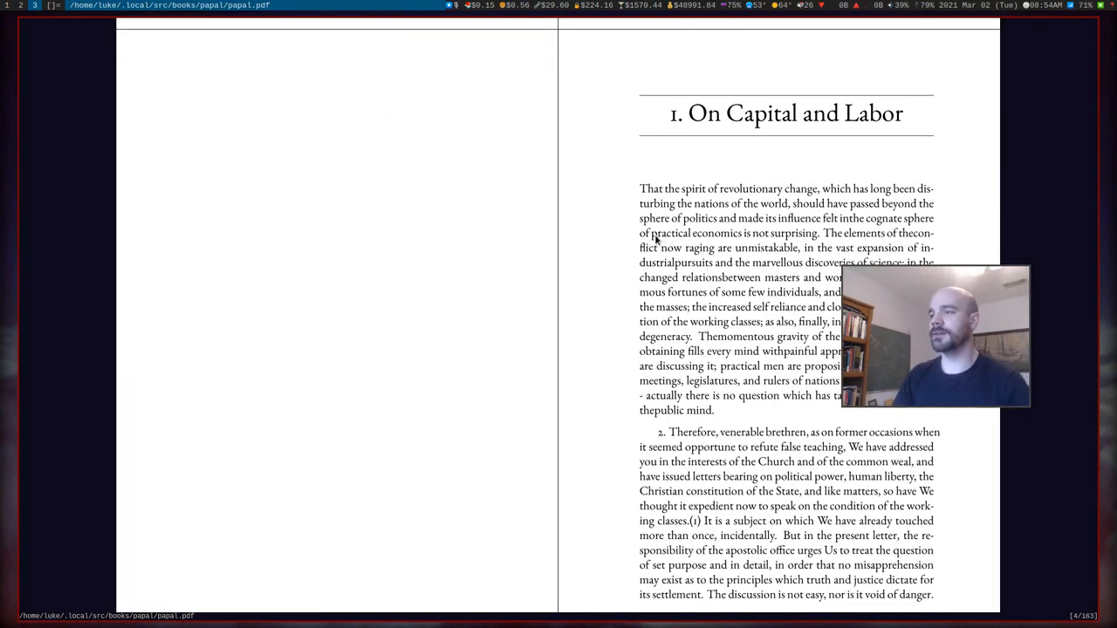
scroll("down", 3)
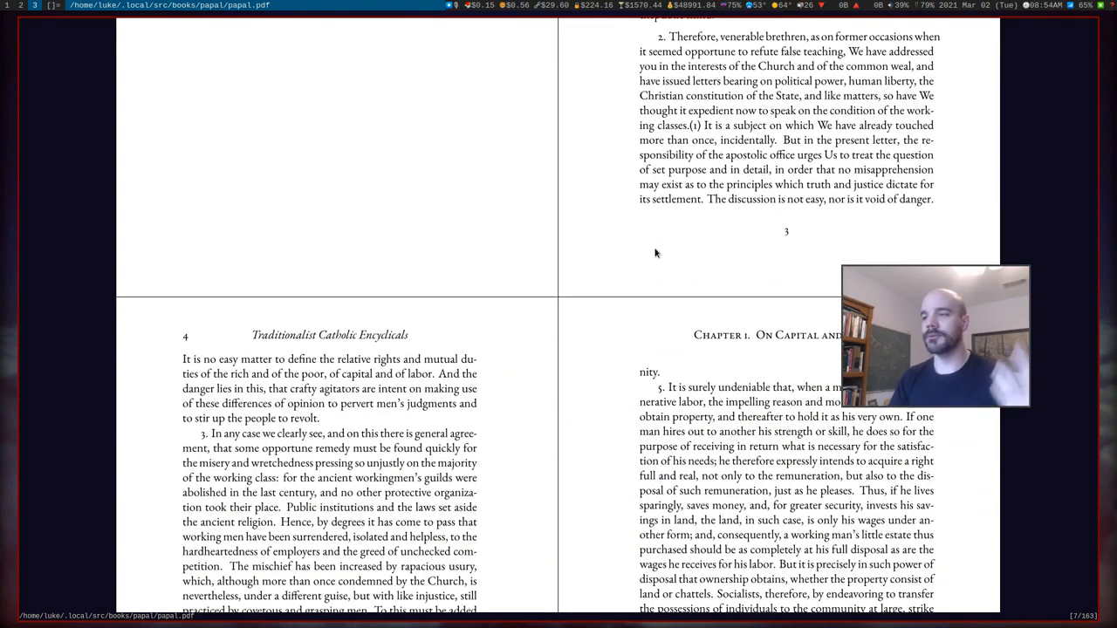
scroll("up", 3)
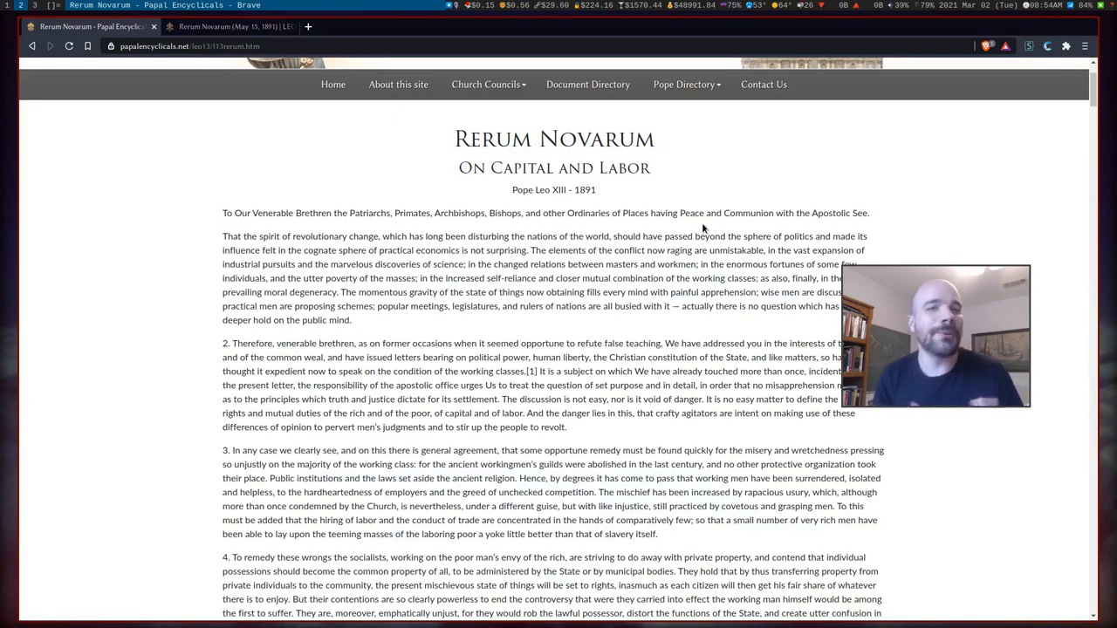
scroll("down", 3)
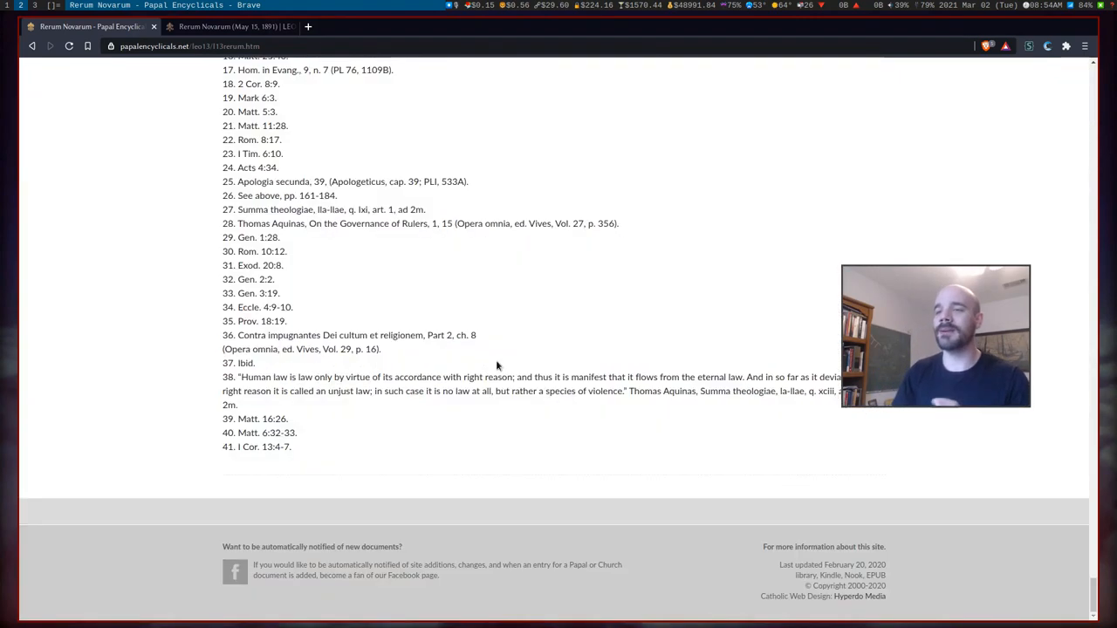
scroll("up", 3)
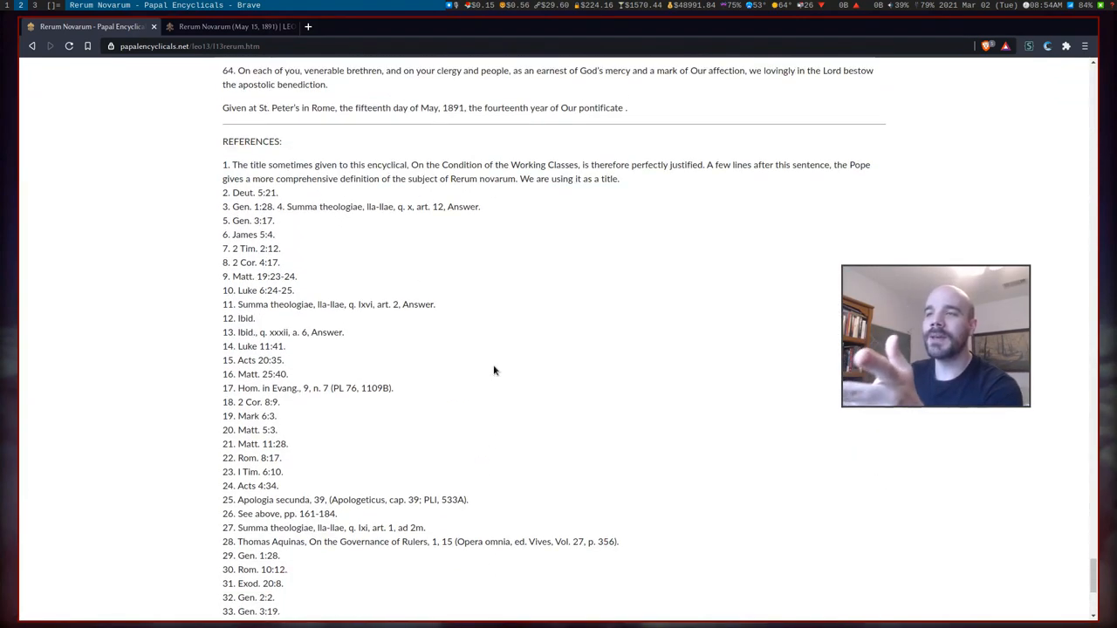
scroll("down", 3)
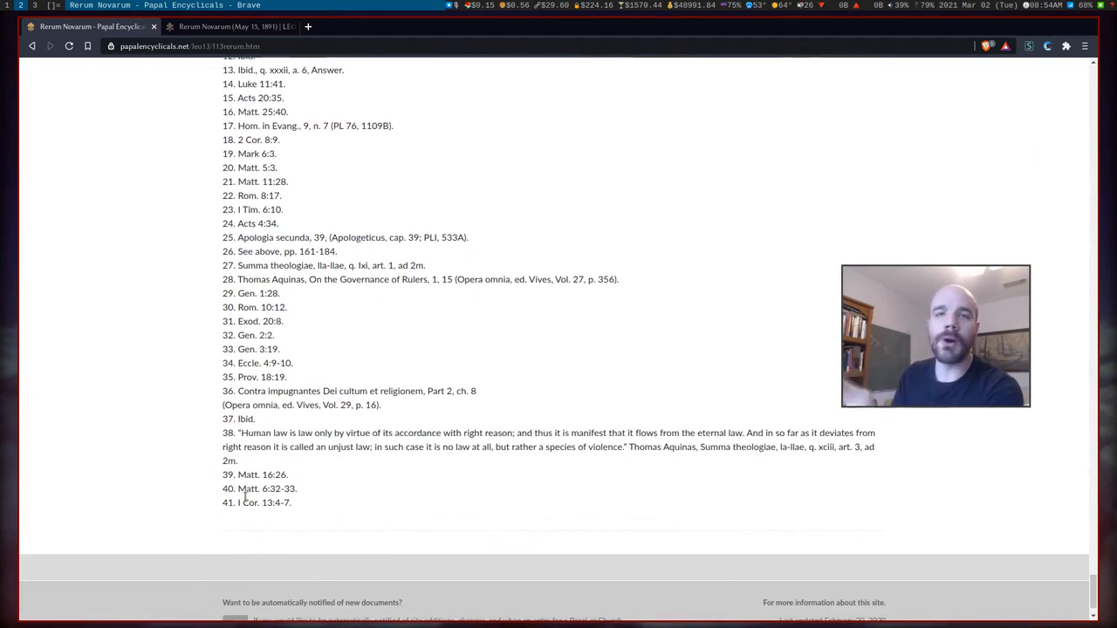
mouse_move(231, 515)
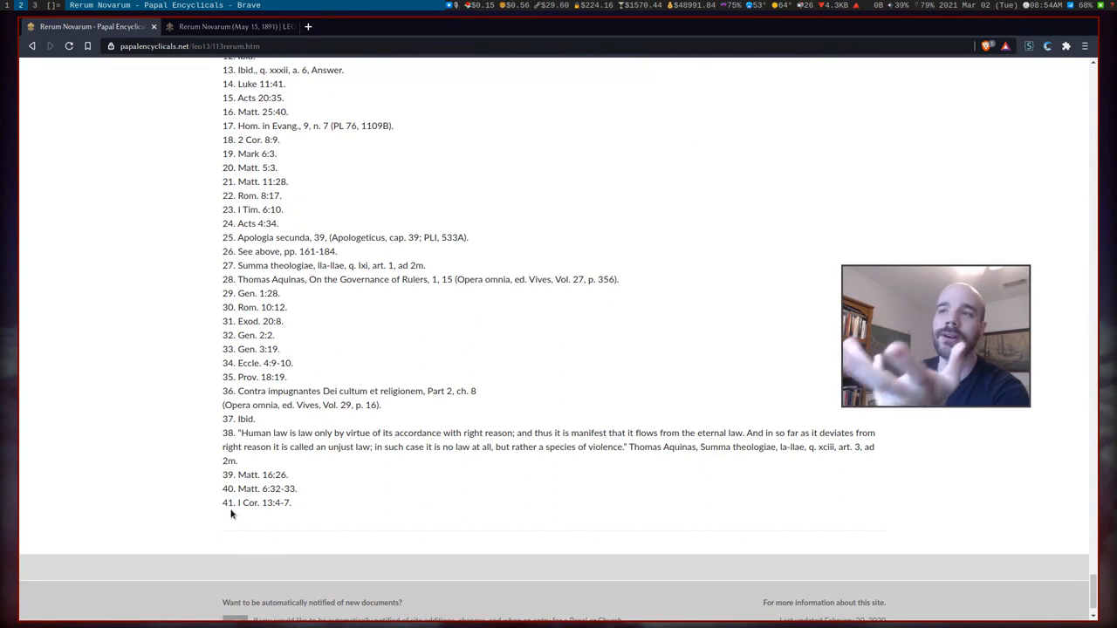
scroll("up", 3)
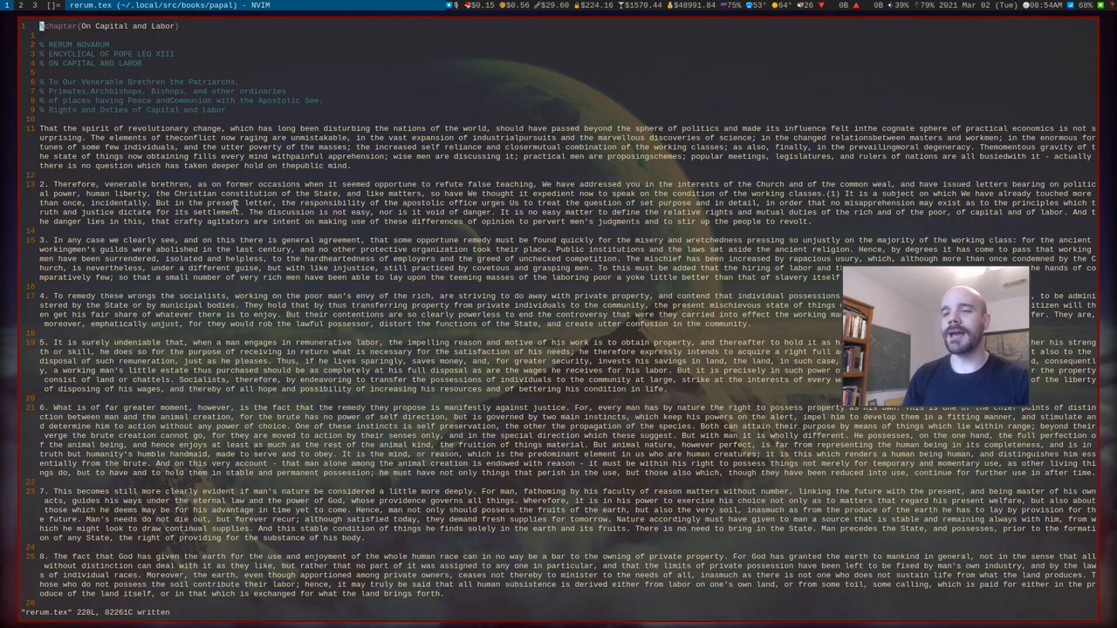
Jump to the top of rerum.tex and scroll to reference 1 and paragraph 2's (1) marker.
scroll("down", 3)
type("/^1)")
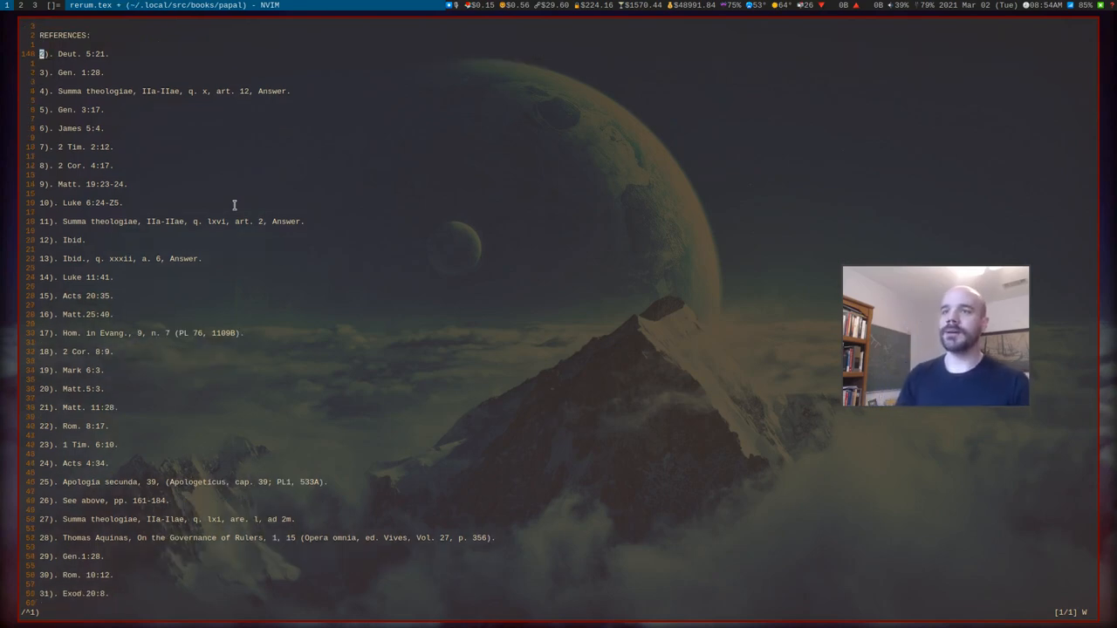
key("gg")
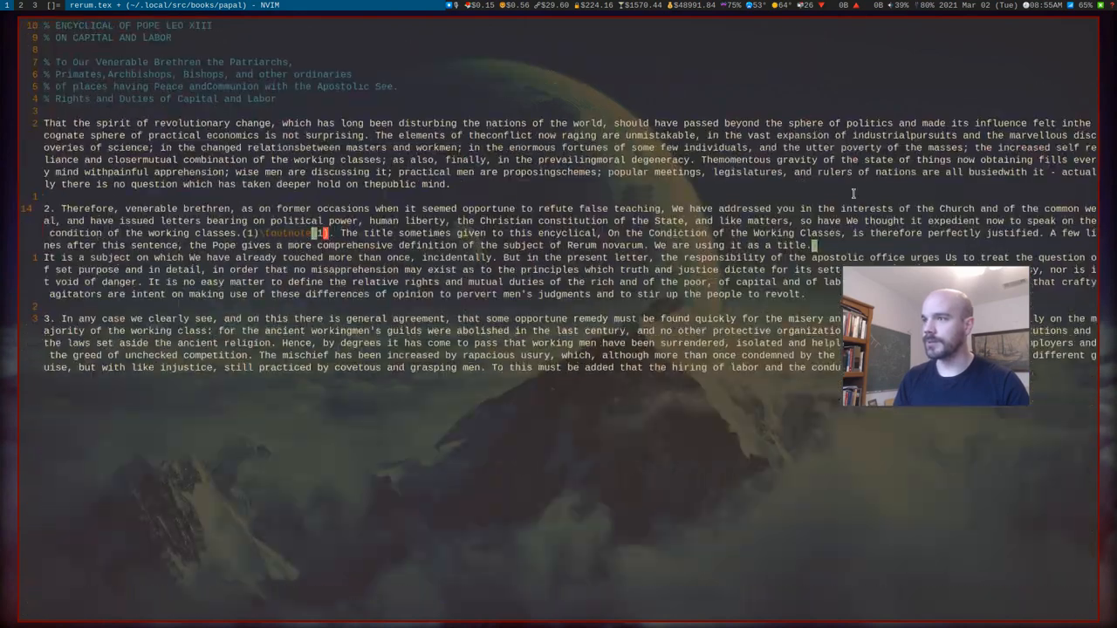
scroll("down", 3)
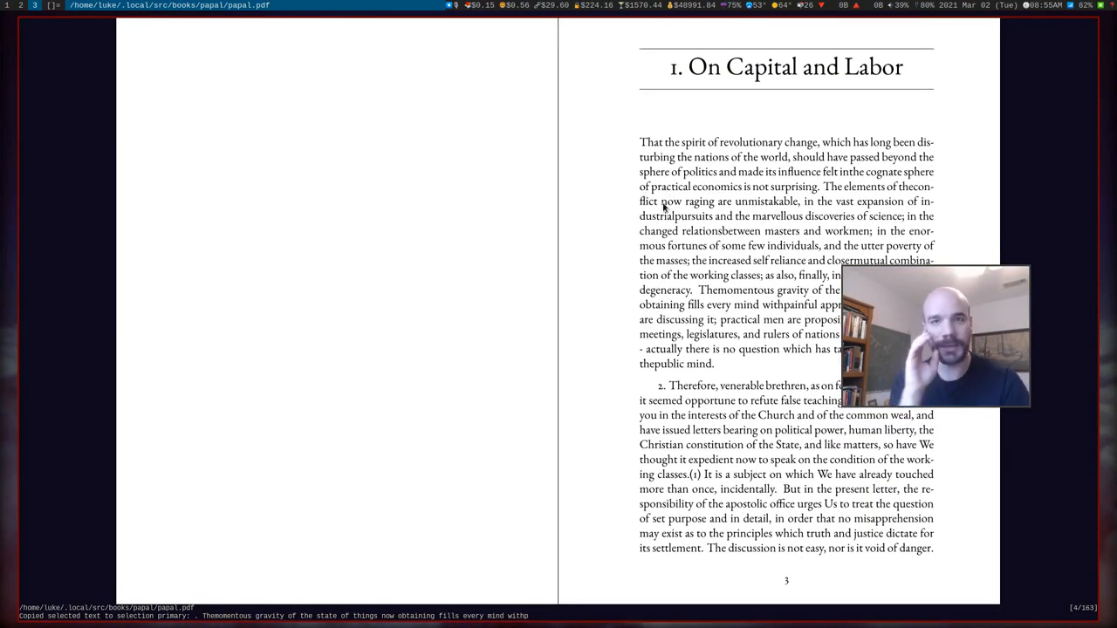
Scroll forward in Zathura to chapter 2 to see its bottom-of-page footnotes.
scroll("down", 3)
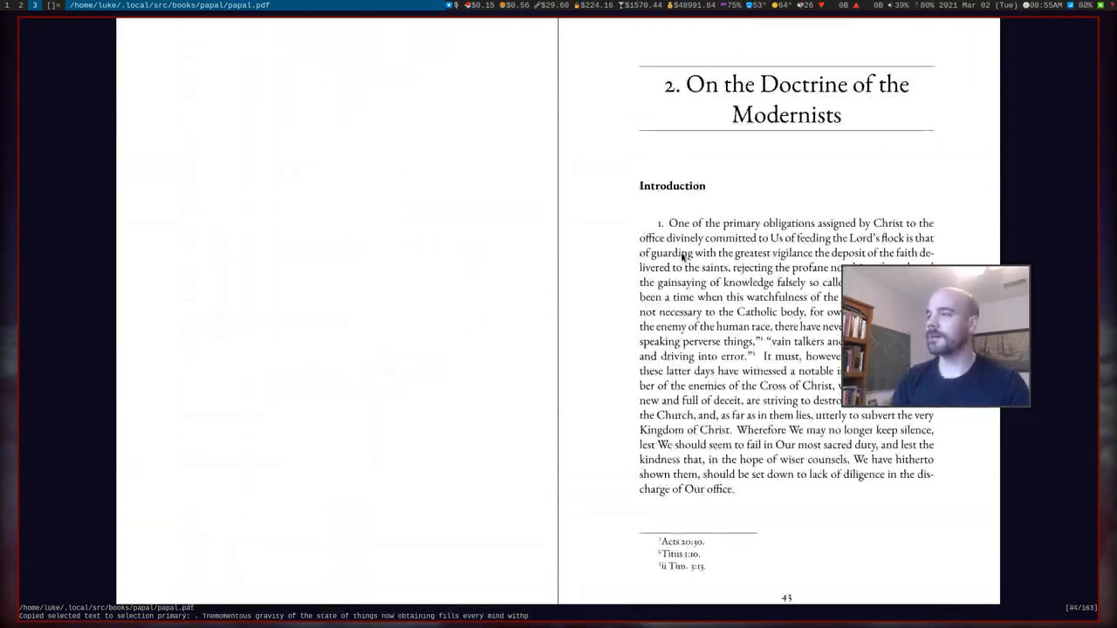
scroll("down", 3)
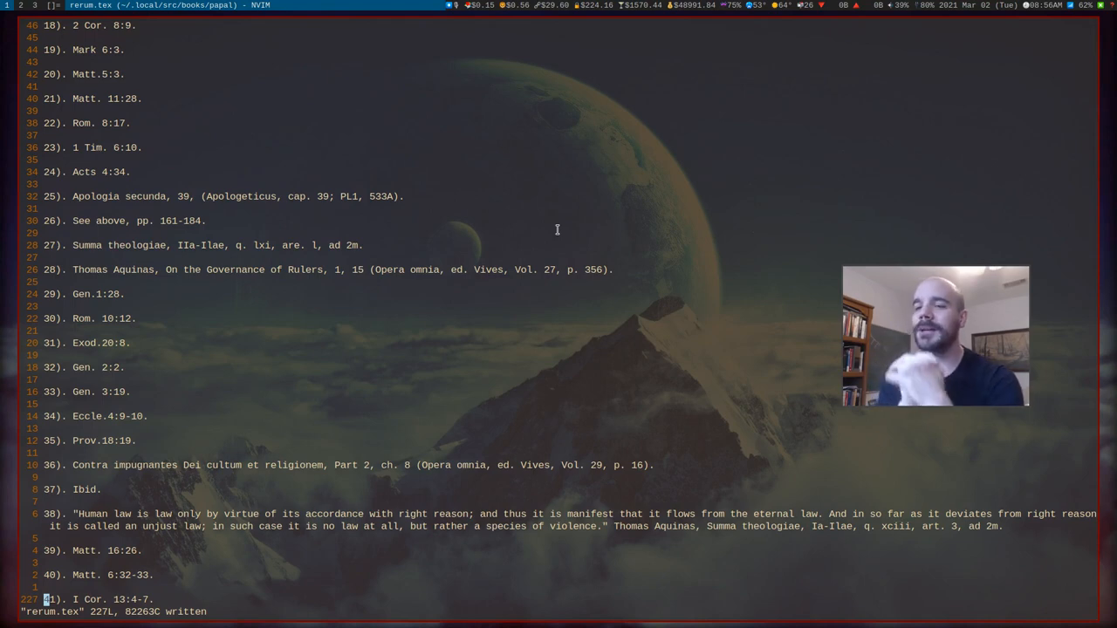
Search rerum.tex from the top for ([0-9]\+) and step through the 39 markers.
key("gg")
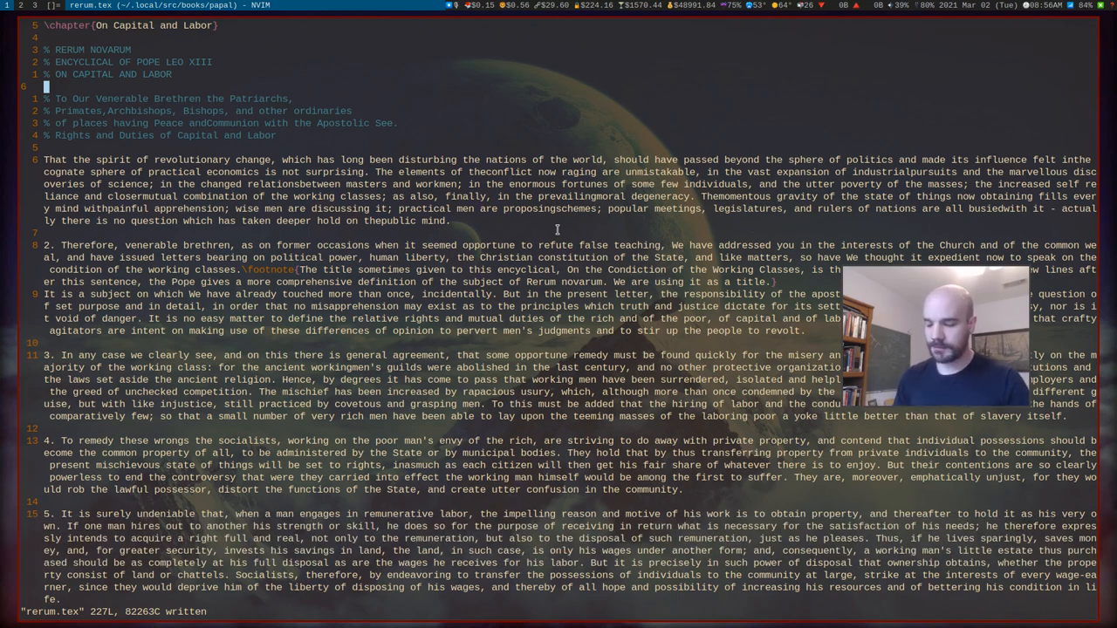
scroll("down", 3)
type("/([")
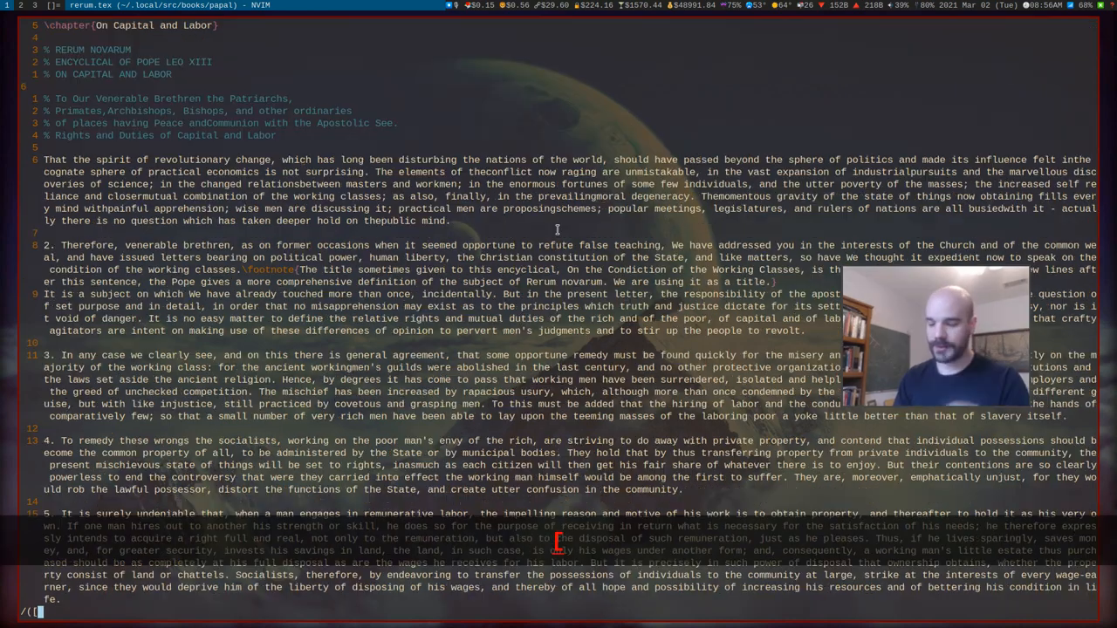
type("0-9]\\+)")
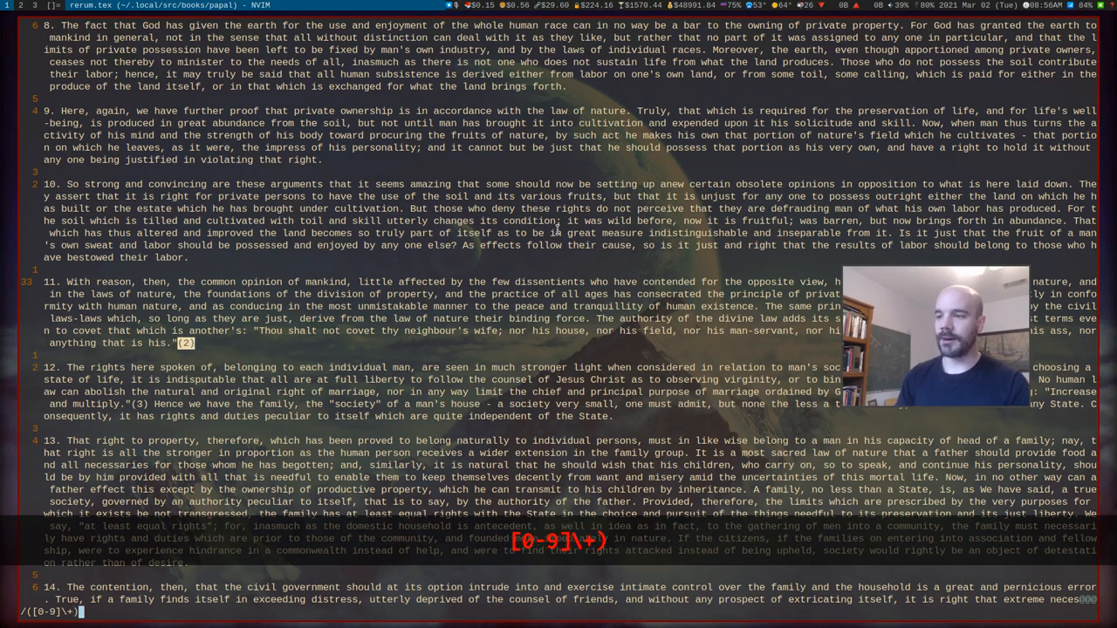
key("Return")
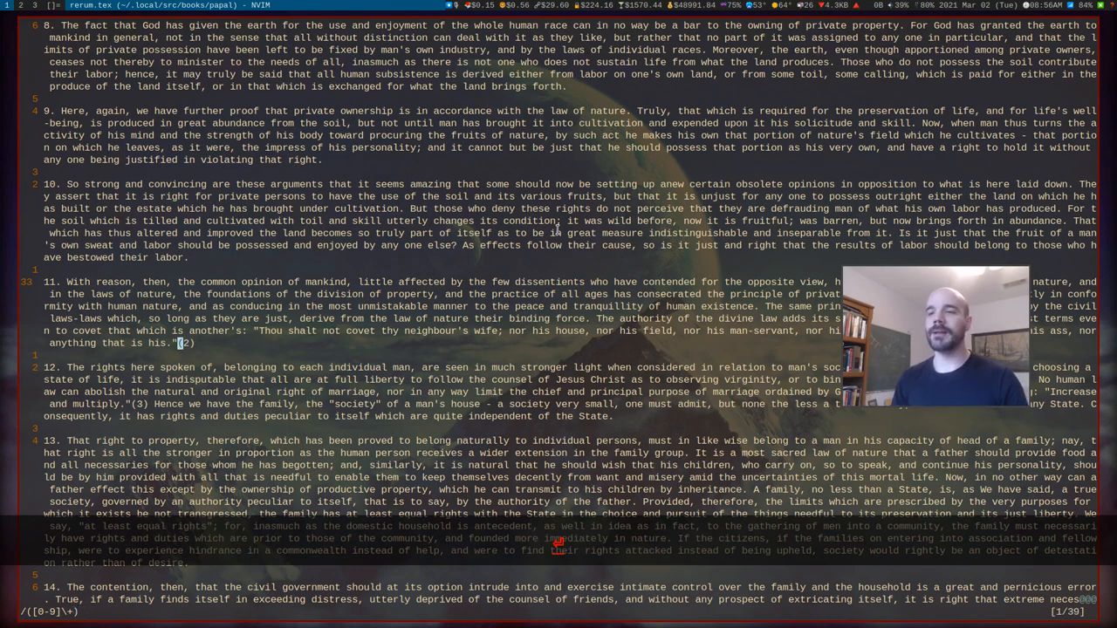
scroll("down", 3)
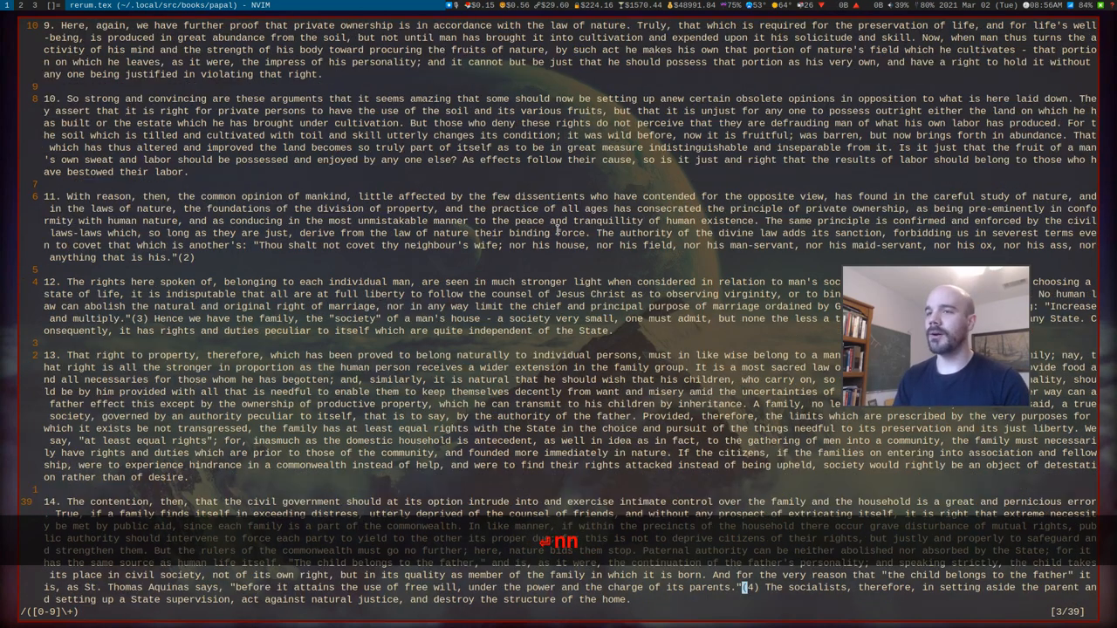
scroll("down", 3)
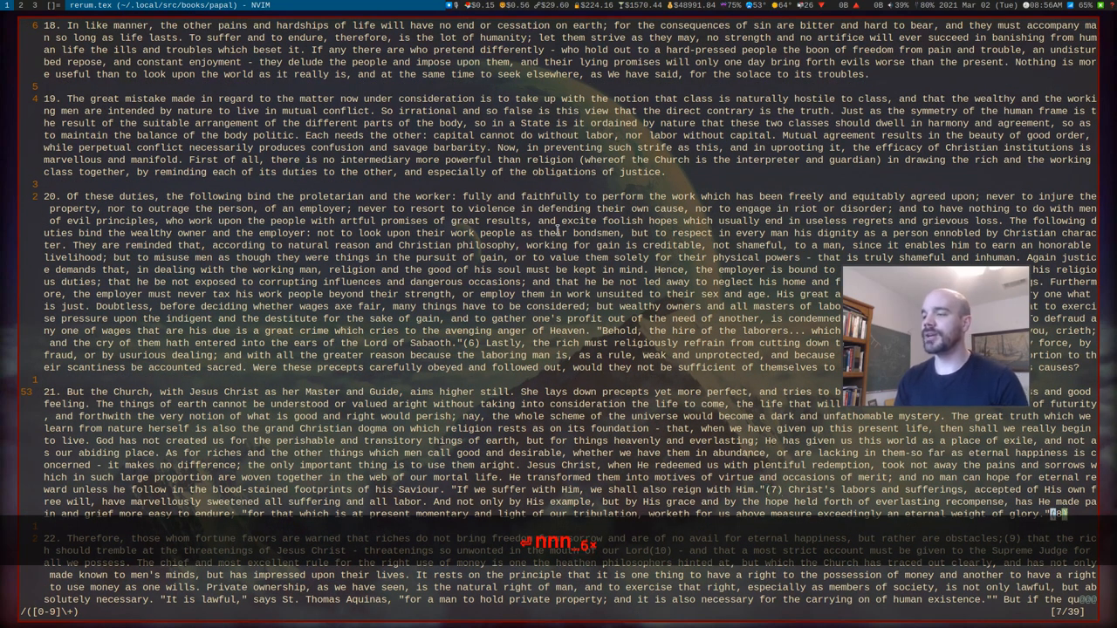
scroll("down", 3)
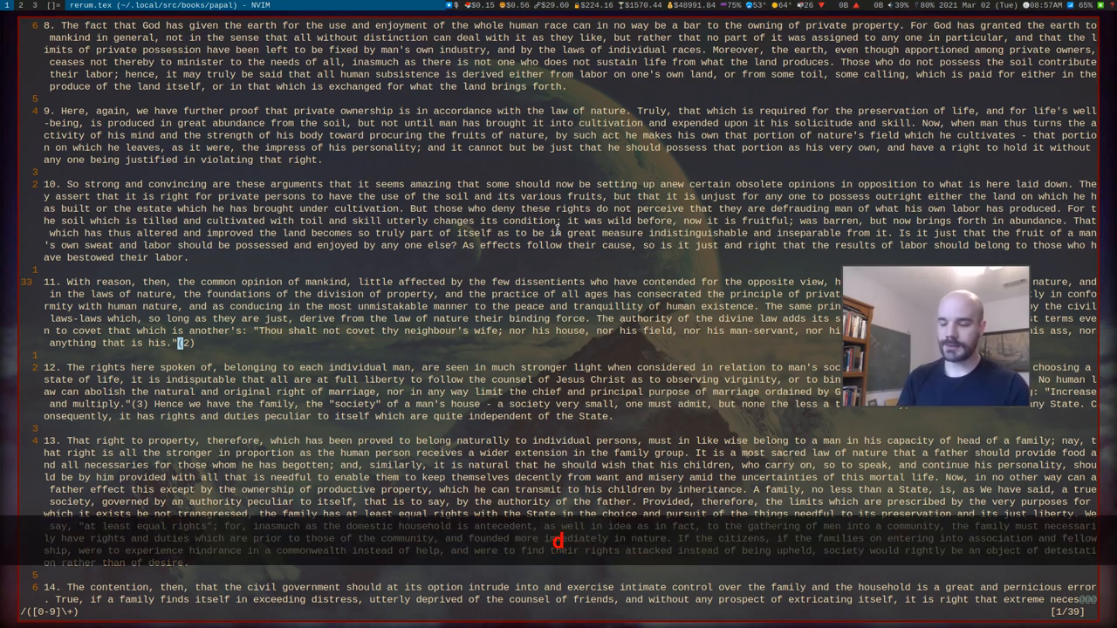
Clear the number from paragraph 11's (2) marker and search for entry 2), Deut. 5:21.
key("Escape")
type("/^")
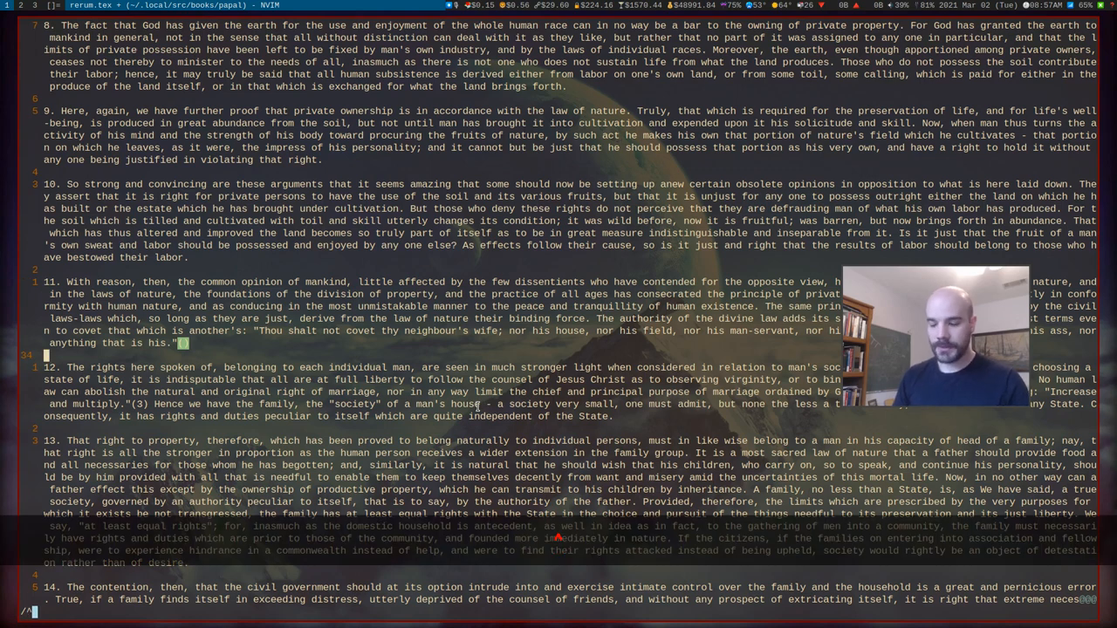
key("ctrl+r")
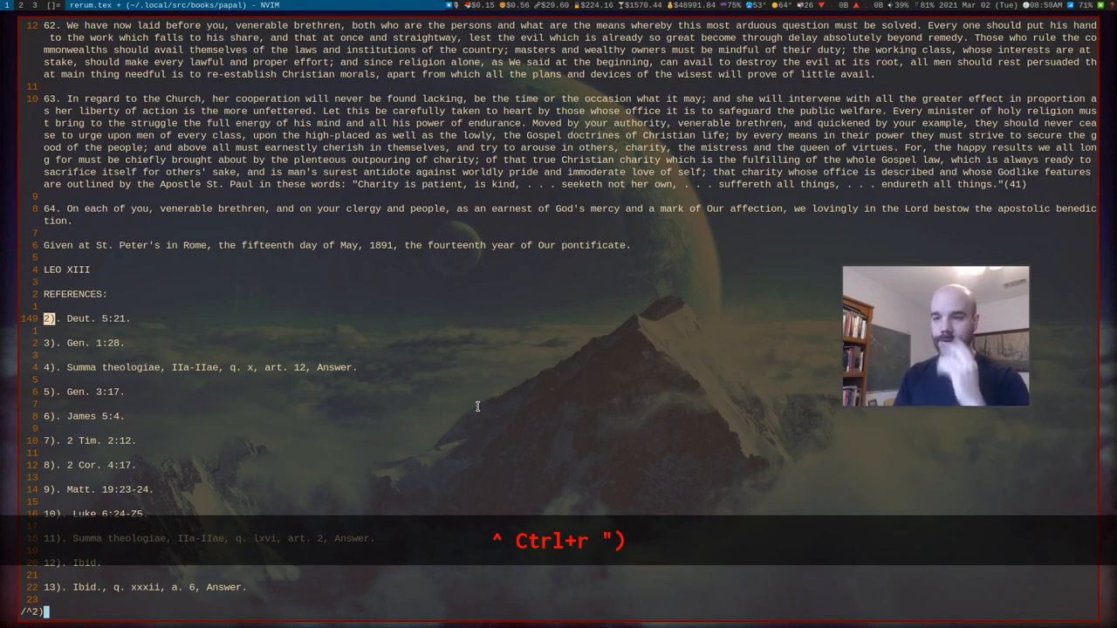
Cut the Deut. 5:21 line from the reference list and return to the emptied marker.
key("Return")
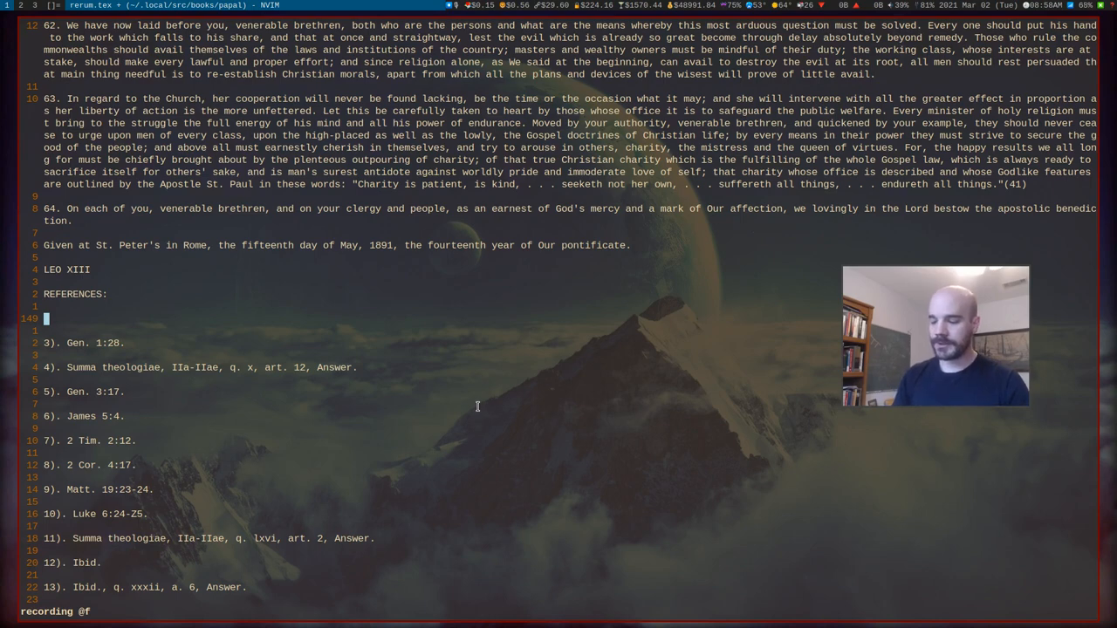
scroll("up", 3)
type("/")
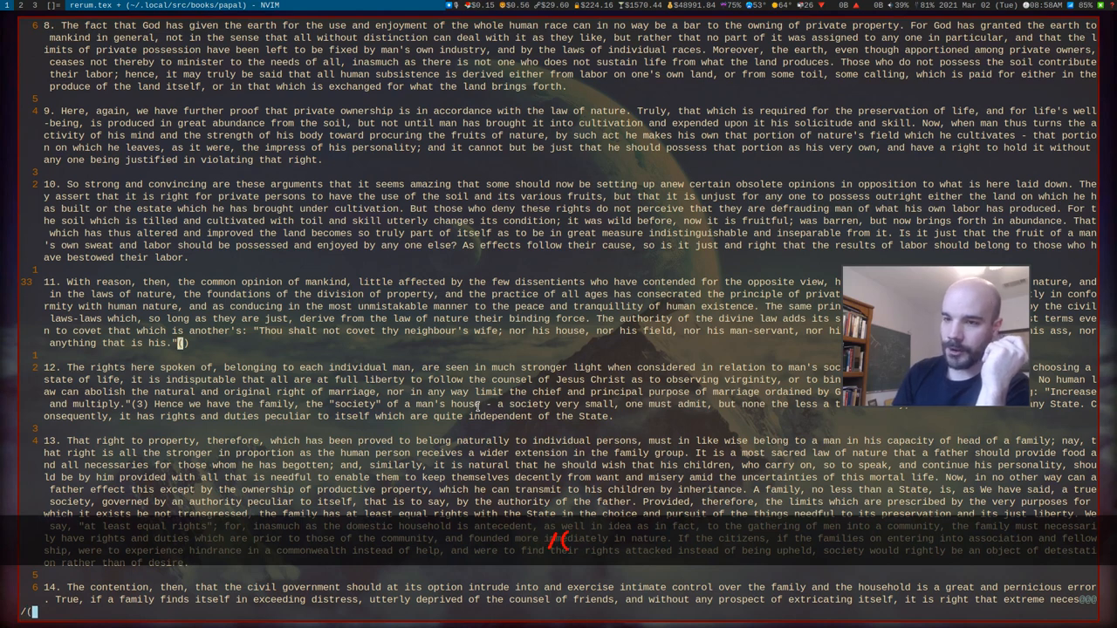
Record macro f replacing paragraph 11's marker with \footnote{Deut. 5:21} and searching for the next marker.
type("(")
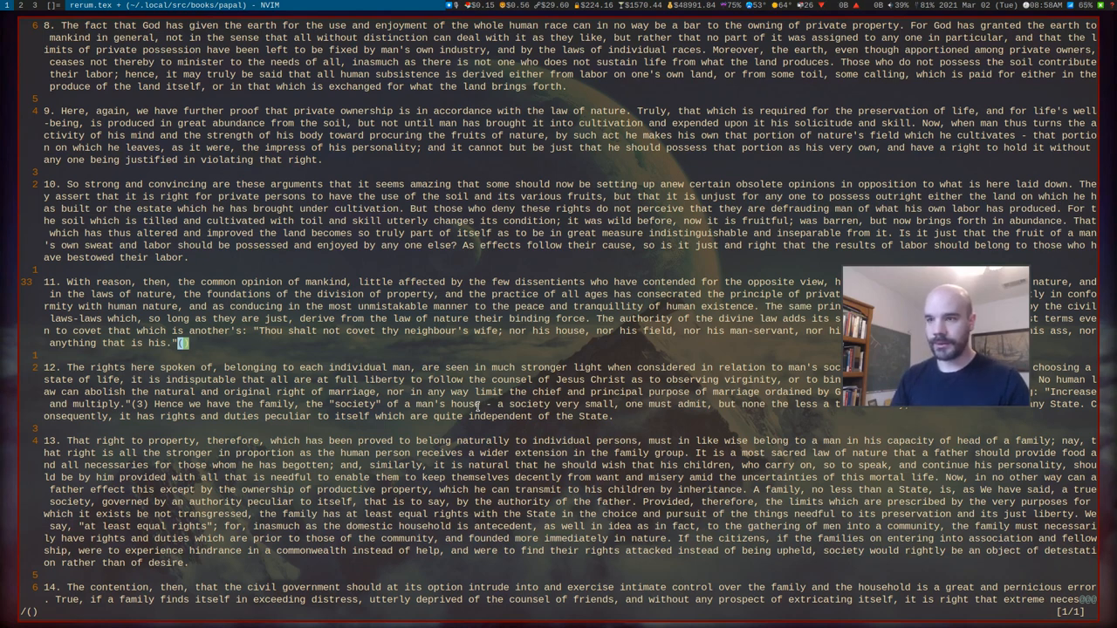
key("q")
type("\\")
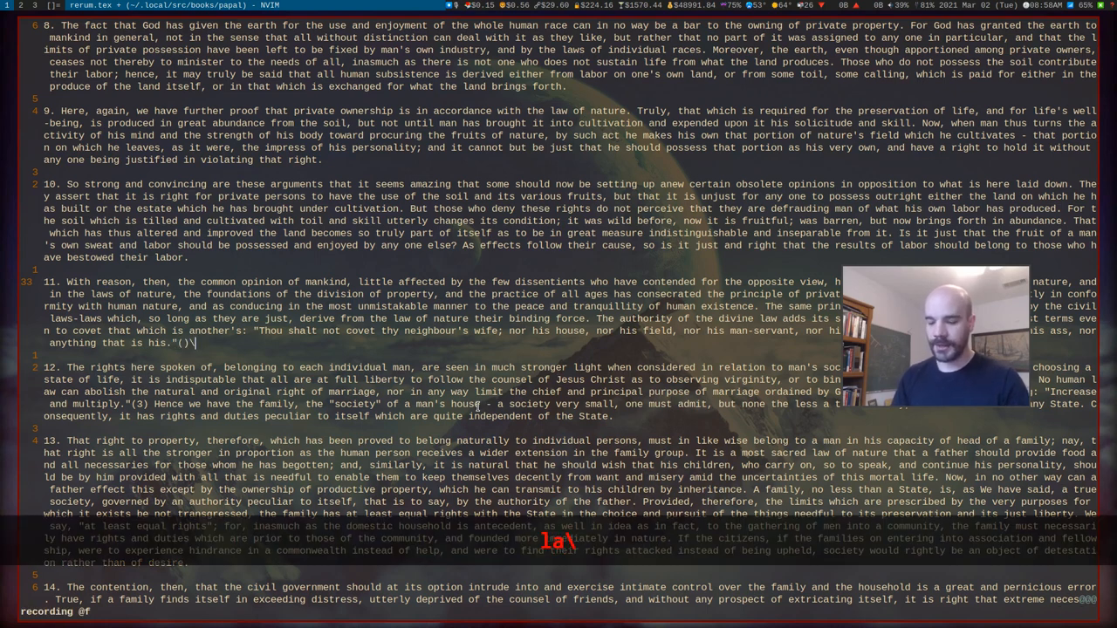
type("footnote")
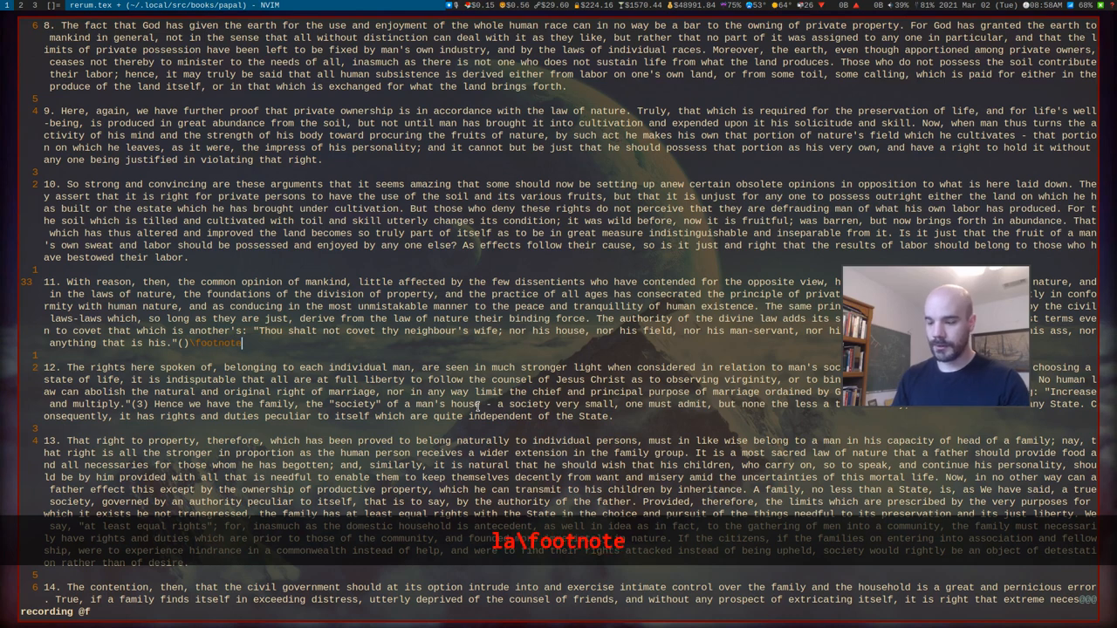
type("{}")
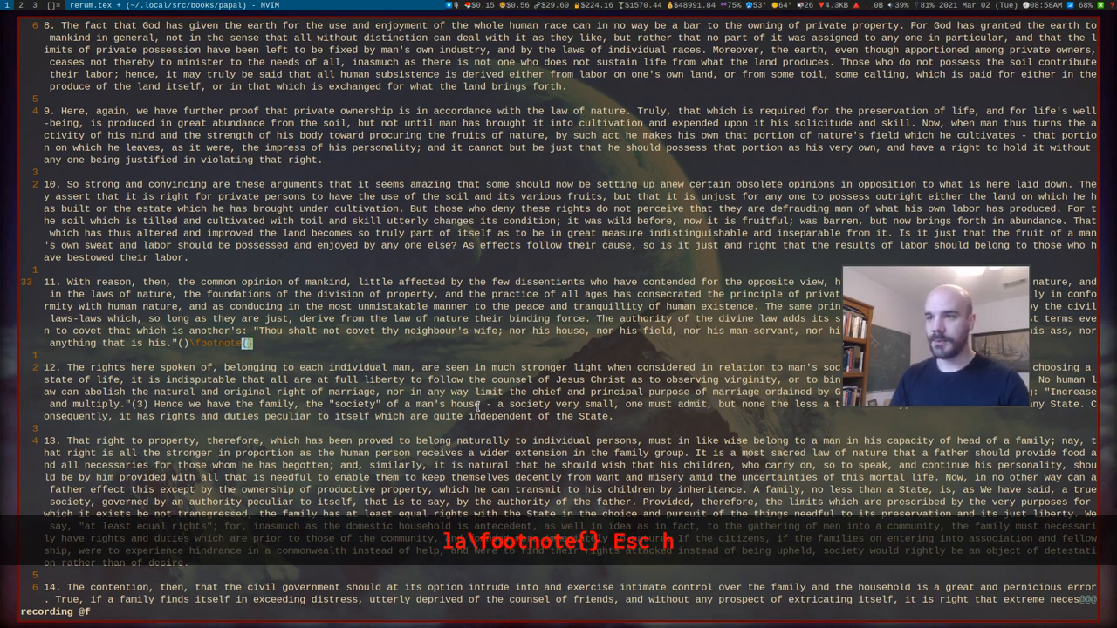
type("Deut. 5:21.")
left_click(559, 612)
type("/(")
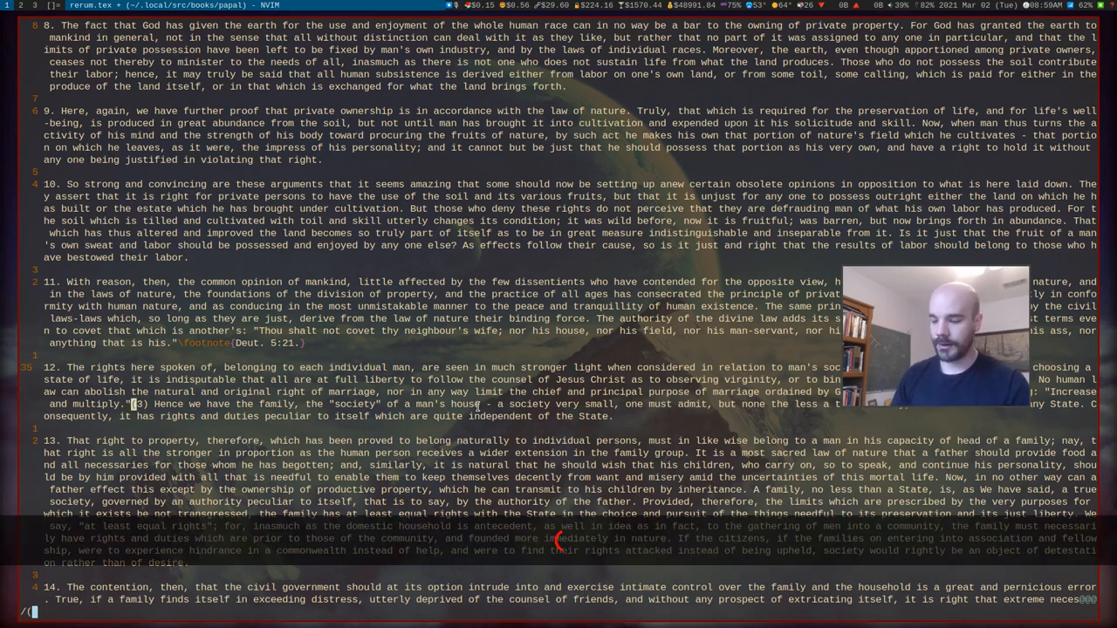
type("[0-9")
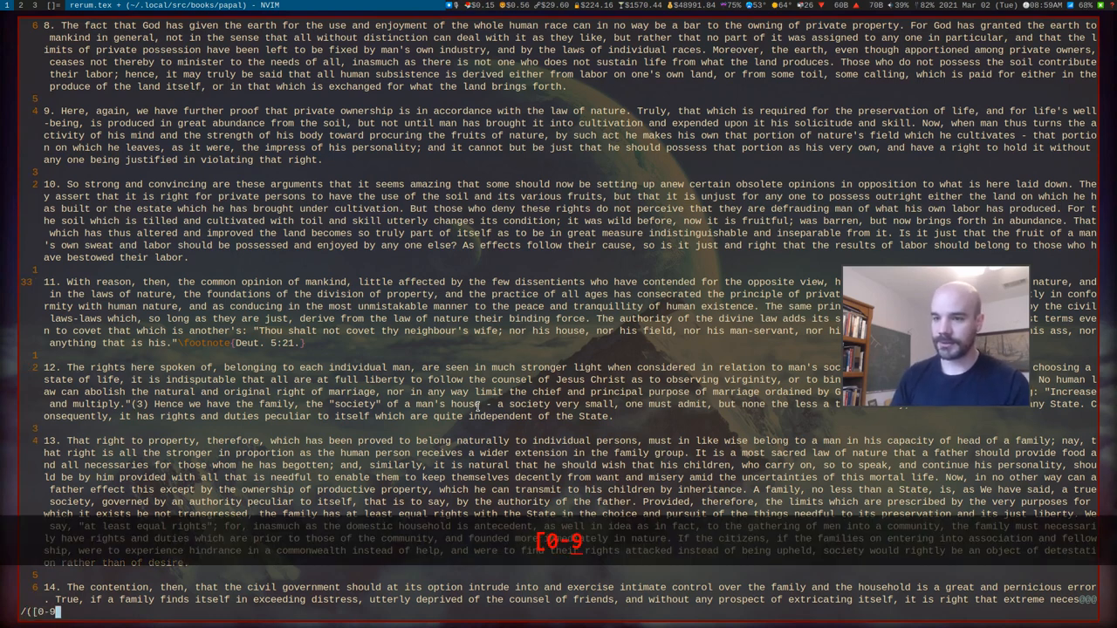
type("]\\+")
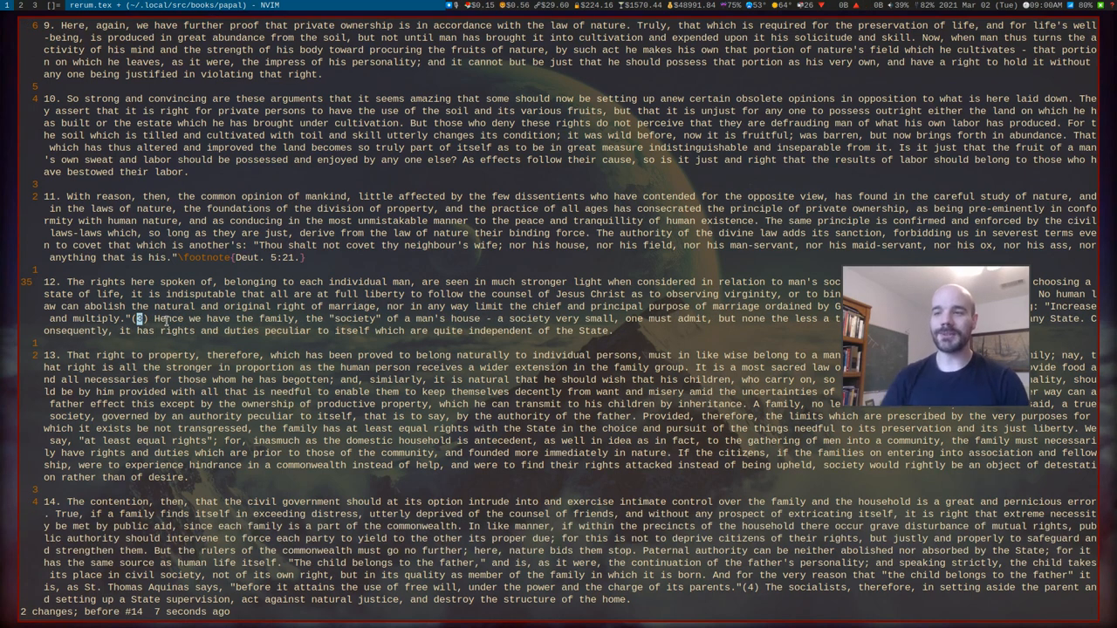
Redo the macro's Gen. 1:28 footnote conversion of paragraph 12's (3) marker.
key("ctrl+r")
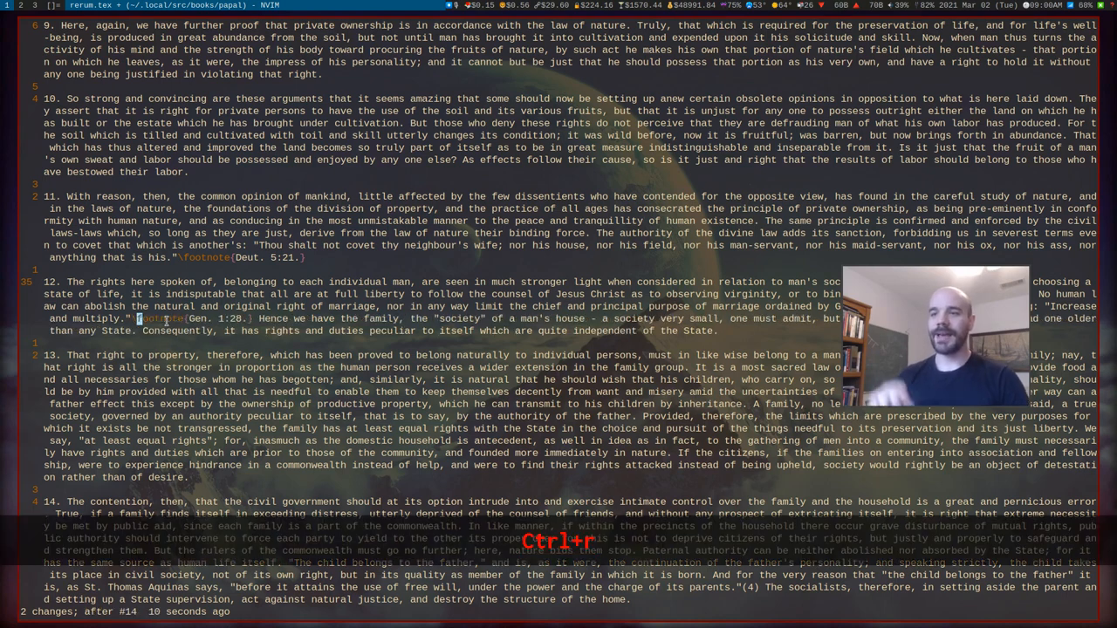
key("Ctrl+r")
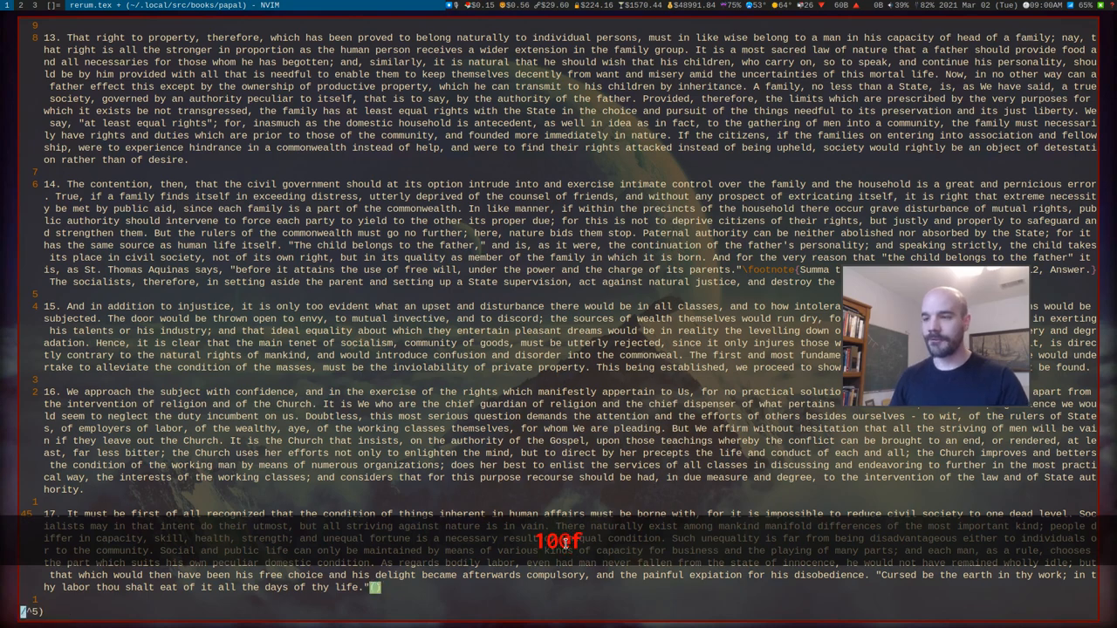
Run 100@f and scroll through rerum.tex confirming every numbered marker became a footnote.
scroll("down", 3)
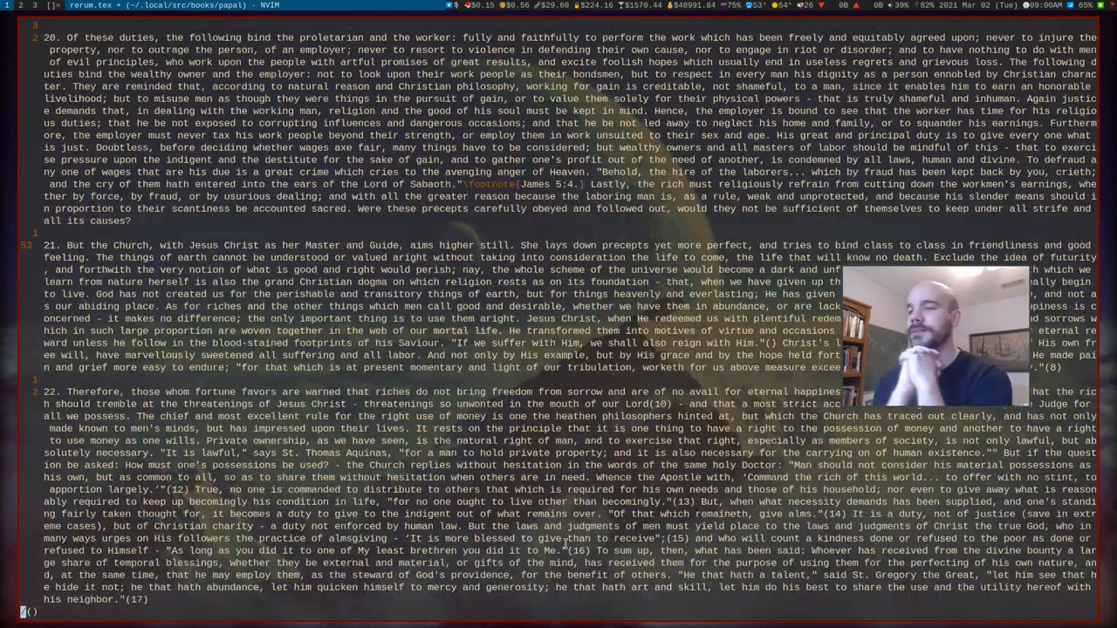
scroll("down", 3)
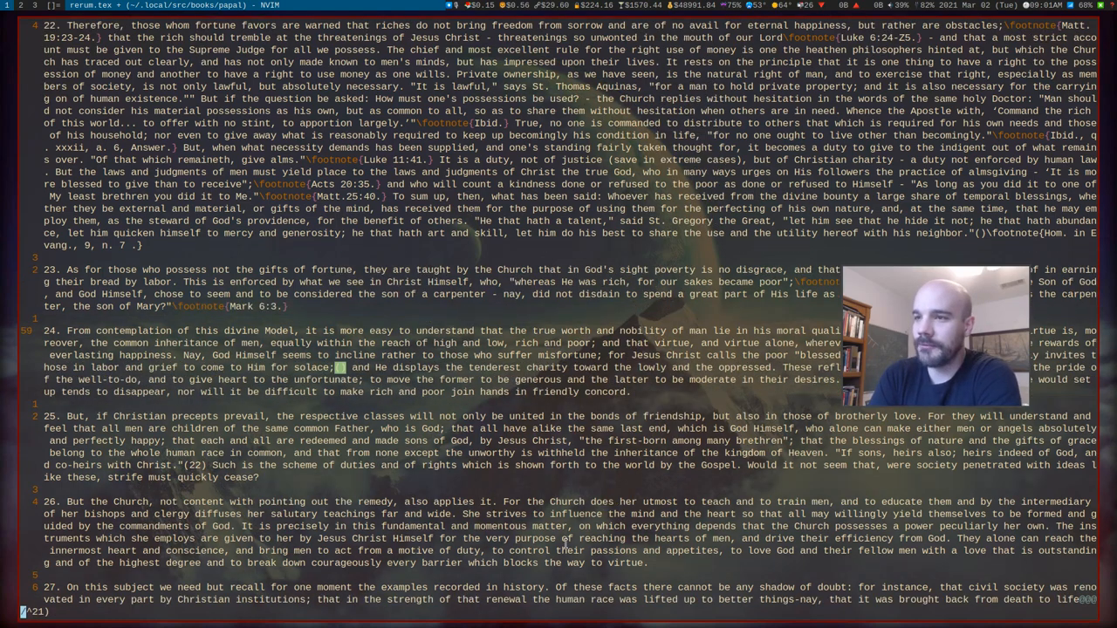
scroll("down", 3)
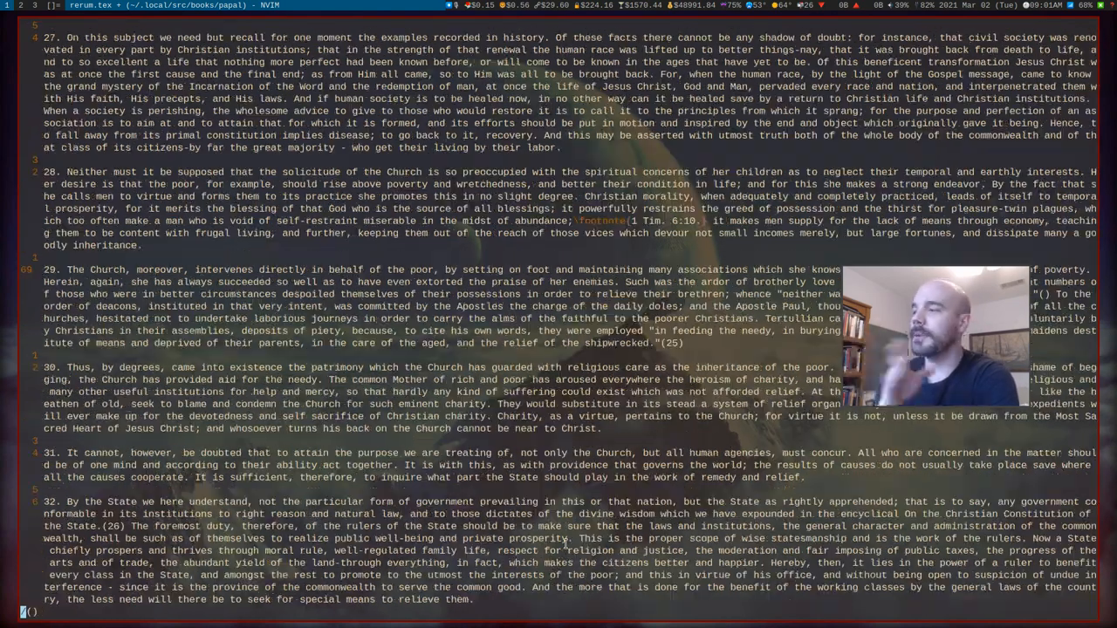
scroll("down", 3)
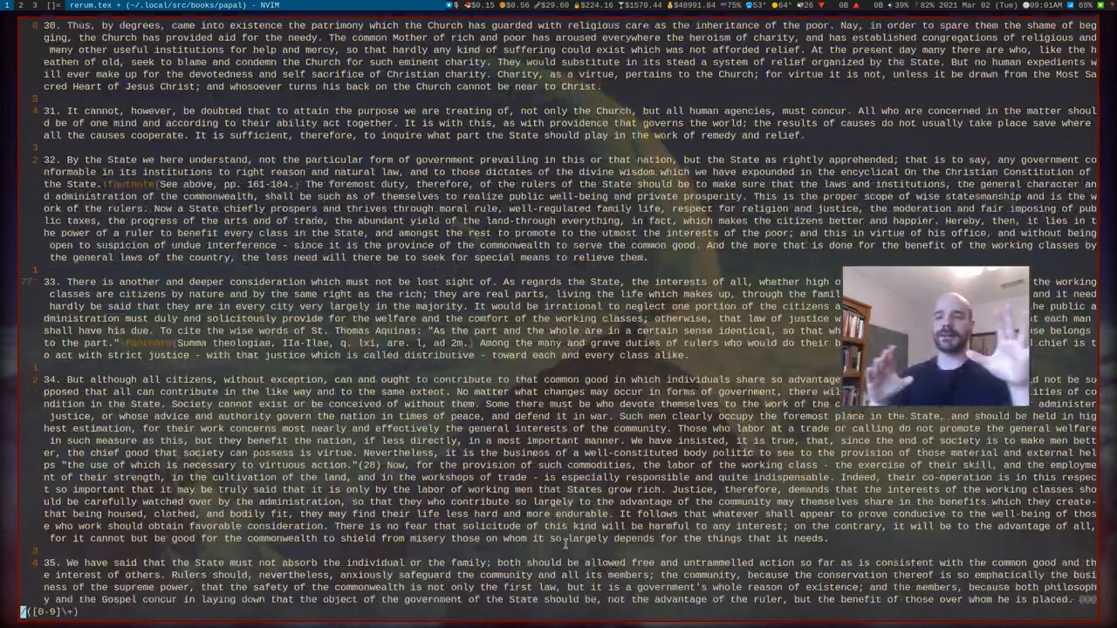
scroll("down", 3)
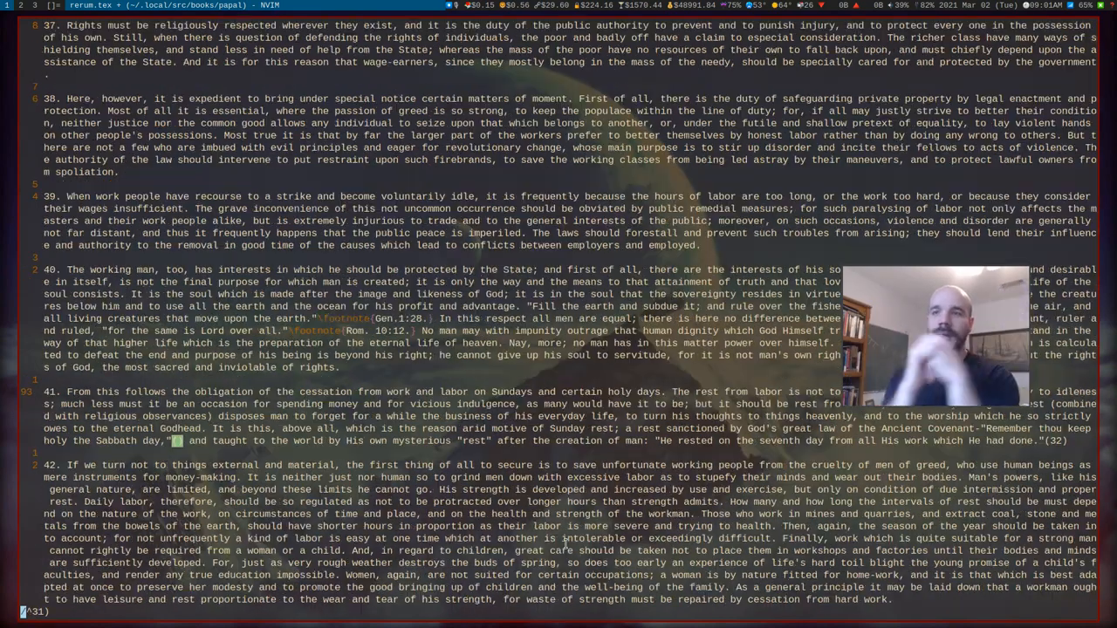
scroll("down", 3)
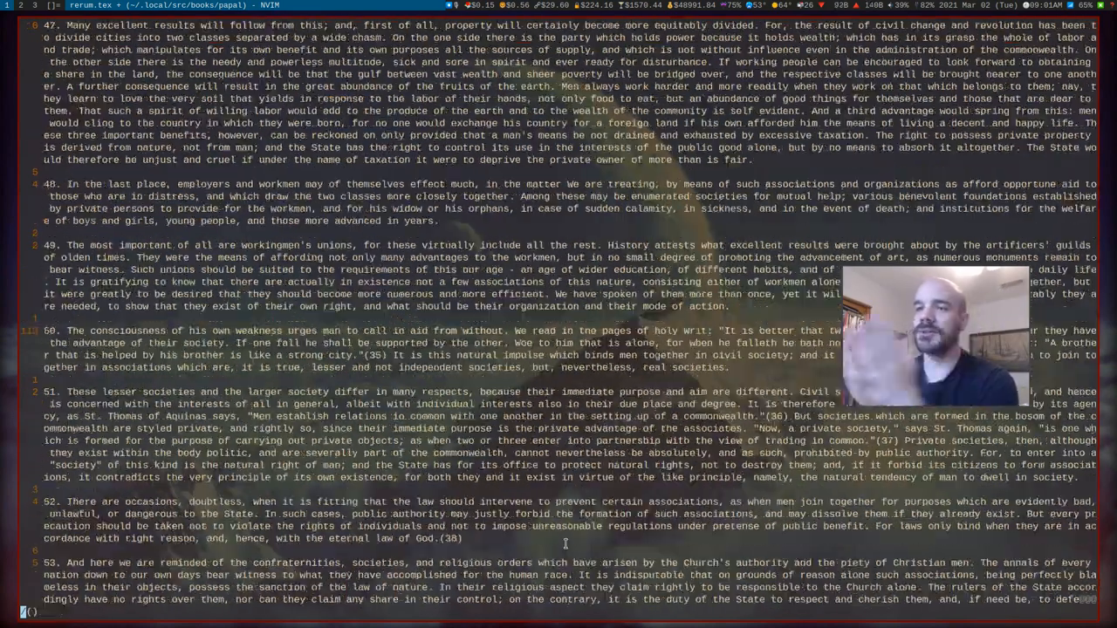
scroll("down", 3)
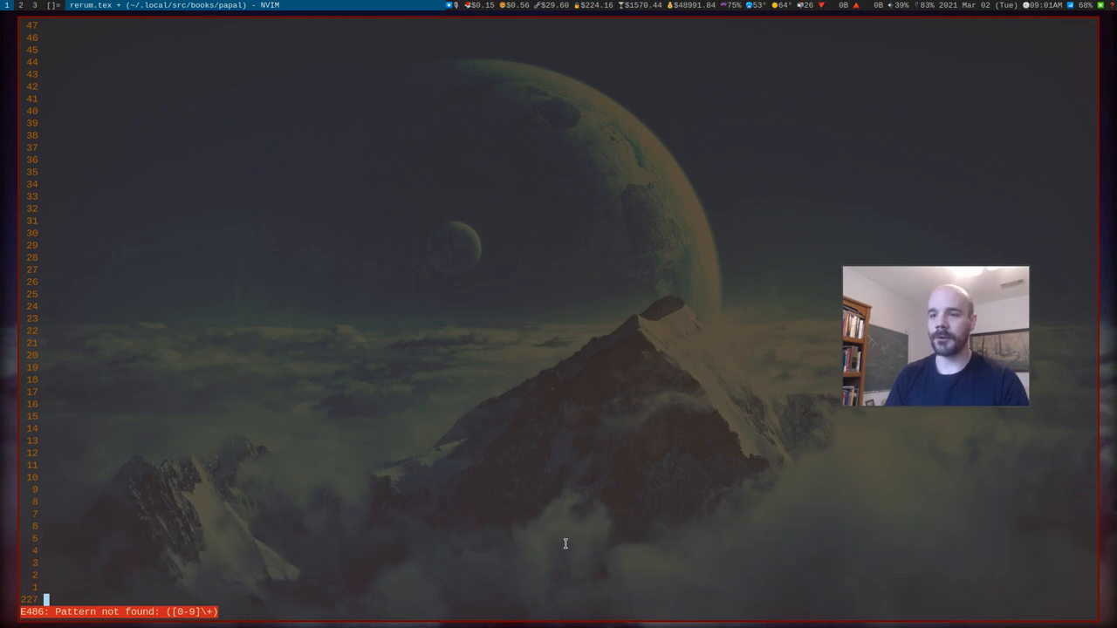
Delete the REFERENCES list through end of file, save rerum.tex at 147 lines, and switch to Brave.
type("/(11")
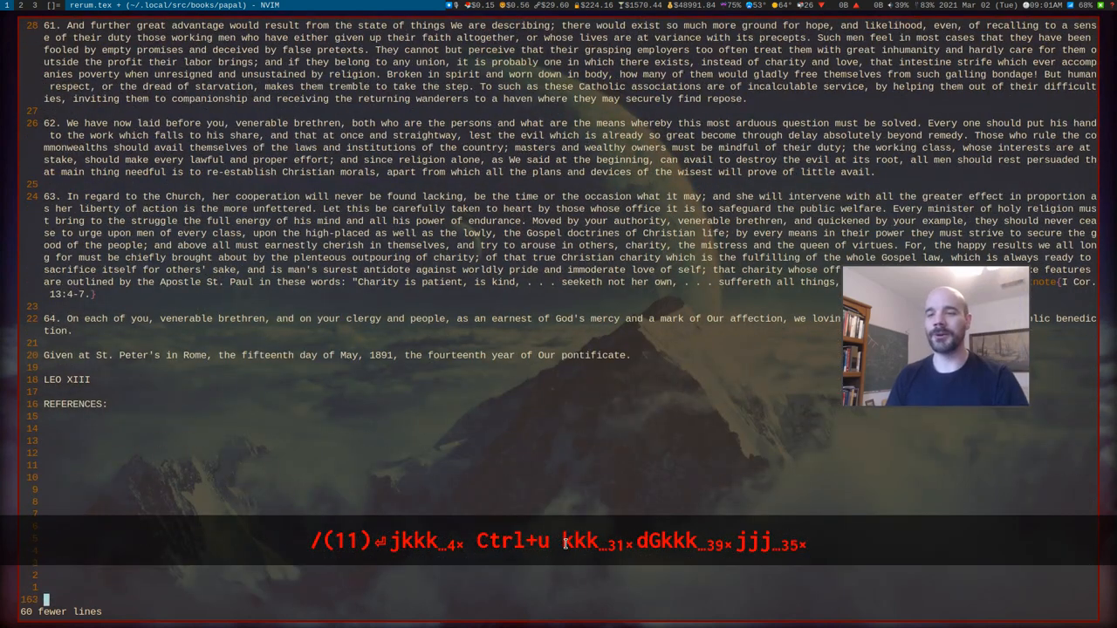
key("k")
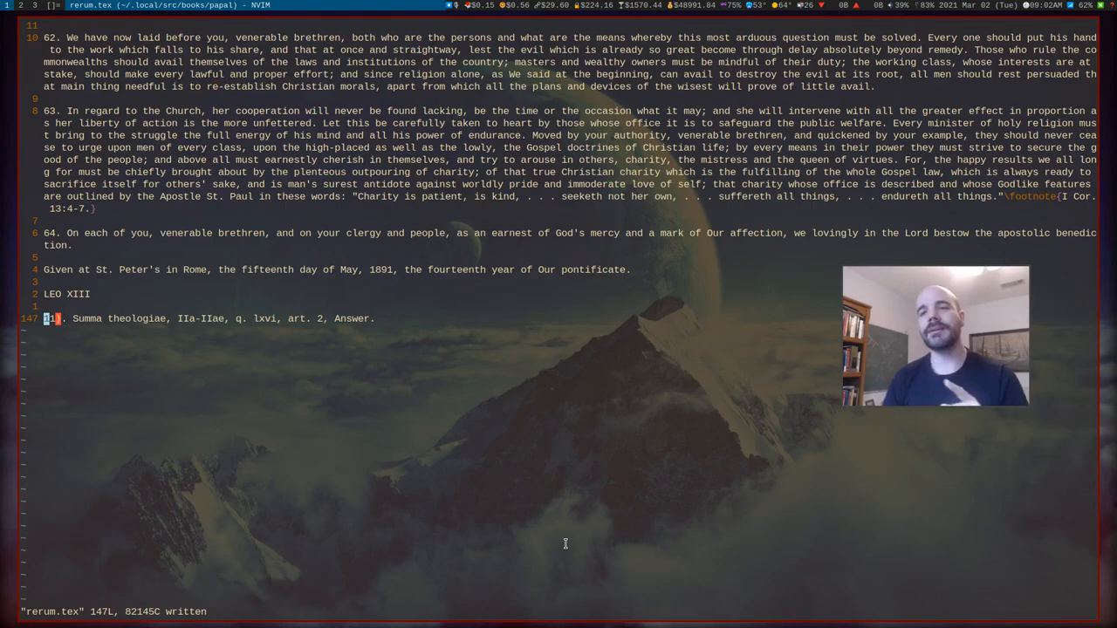
key("Super+2")
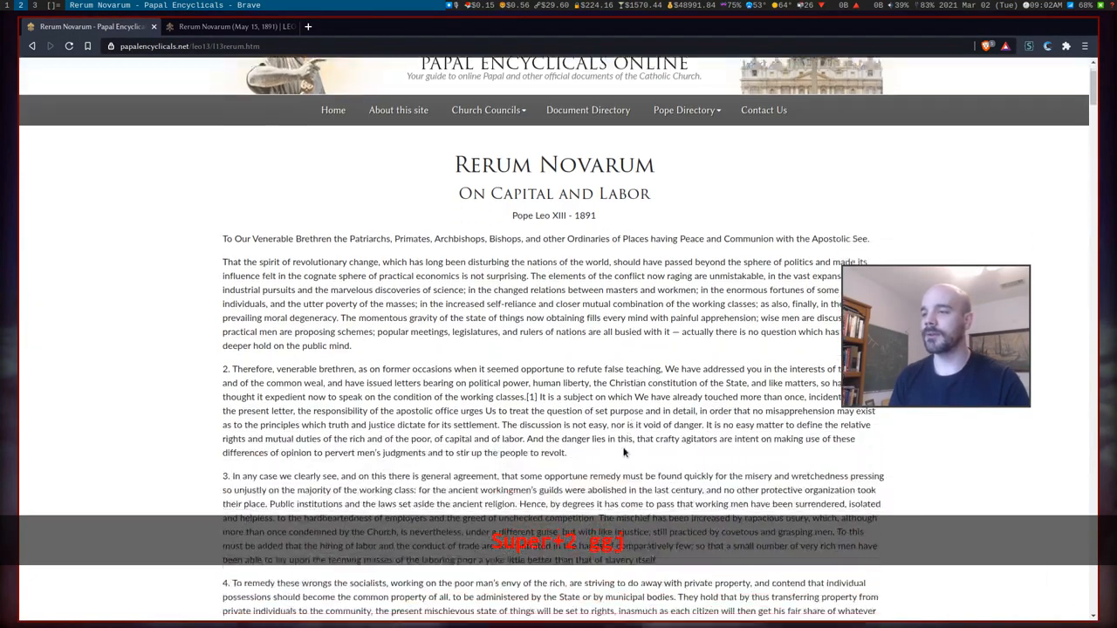
Skim the opening paragraphs of the vatican.va Rerum Novarum page in Brave.
left_click(227, 26)
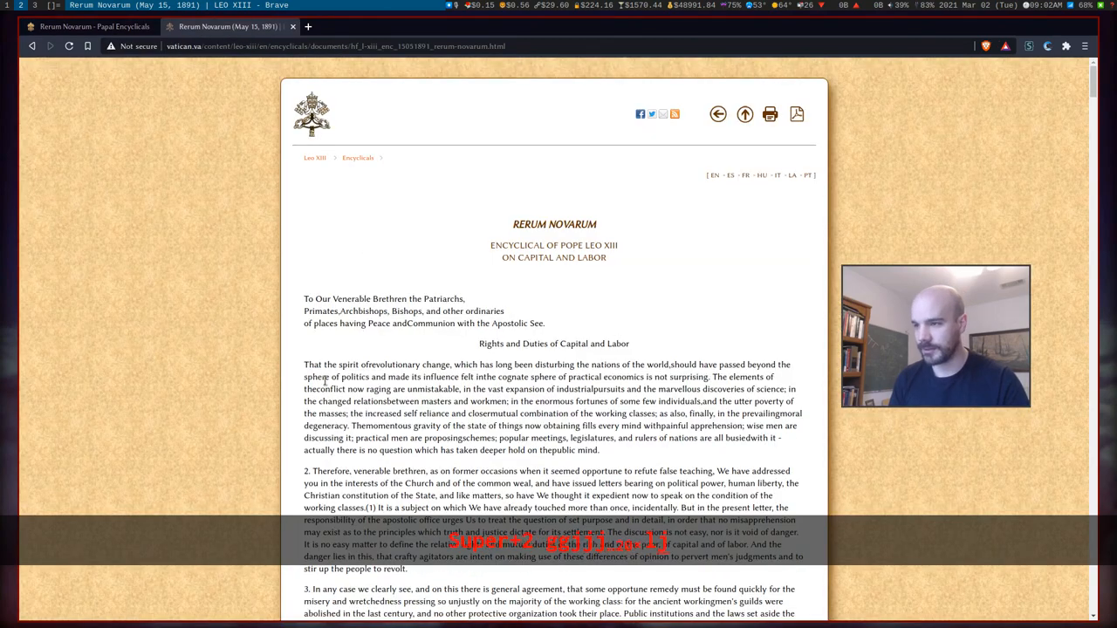
scroll("down", 3)
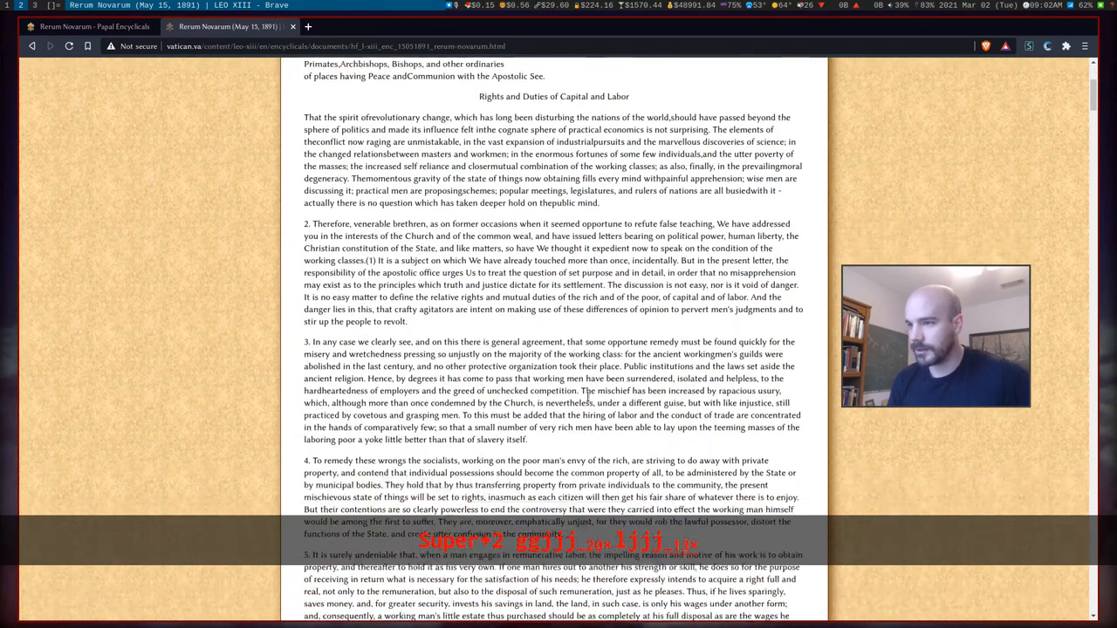
scroll("down", 3)
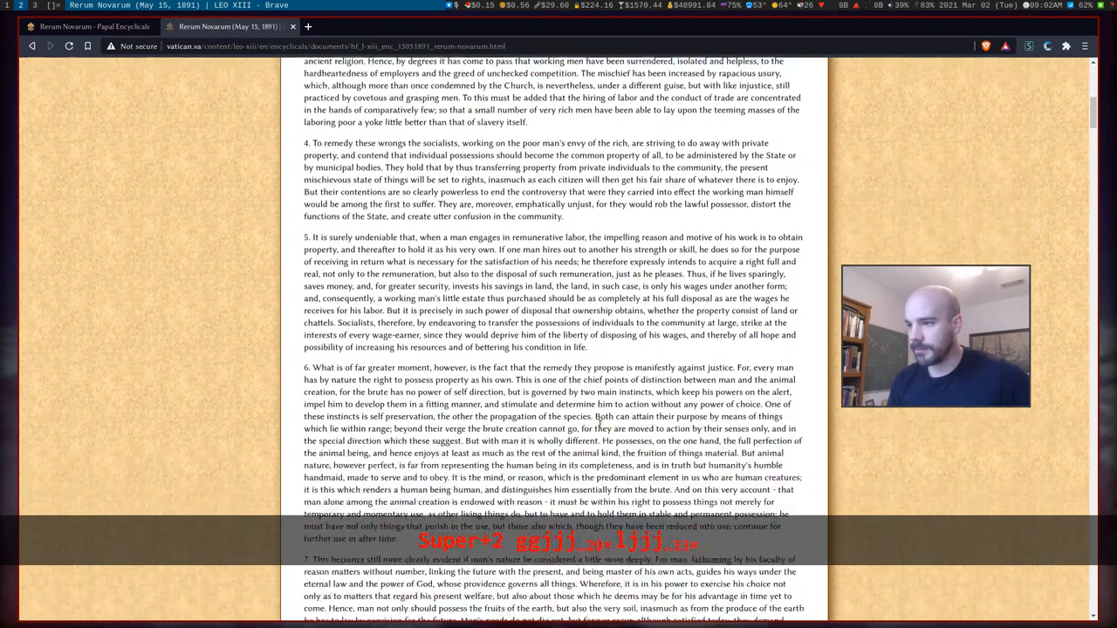
scroll("down", 3)
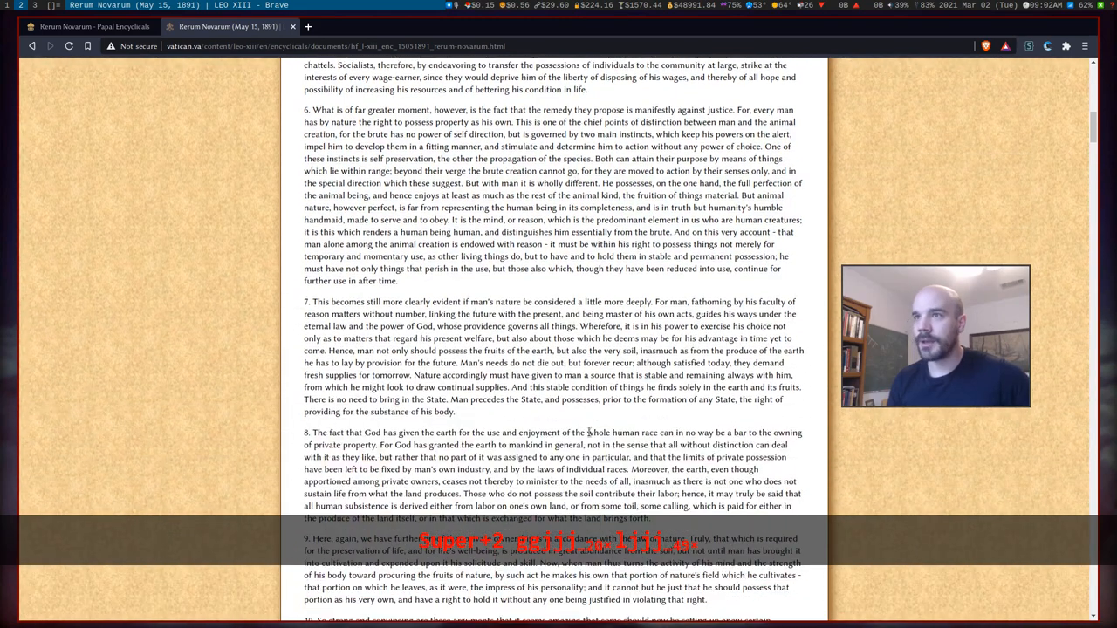
scroll("up", 3)
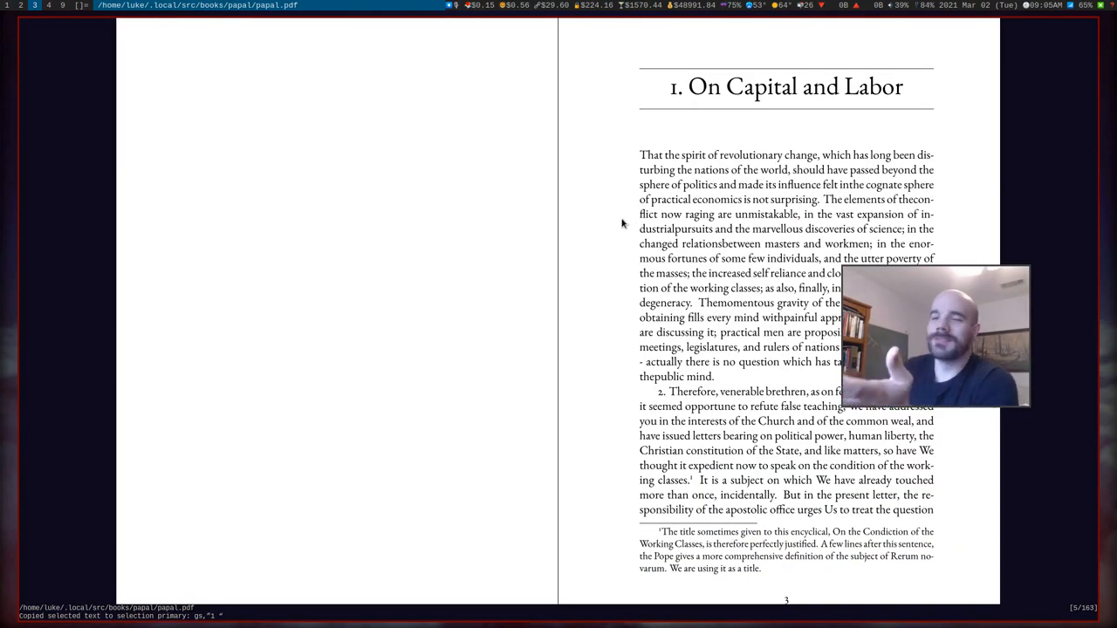
Scroll papal.pdf through chapter 1 to pages 16–17, checking the Deut., Gen., Summa and scripture footnotes.
scroll("up", 3)
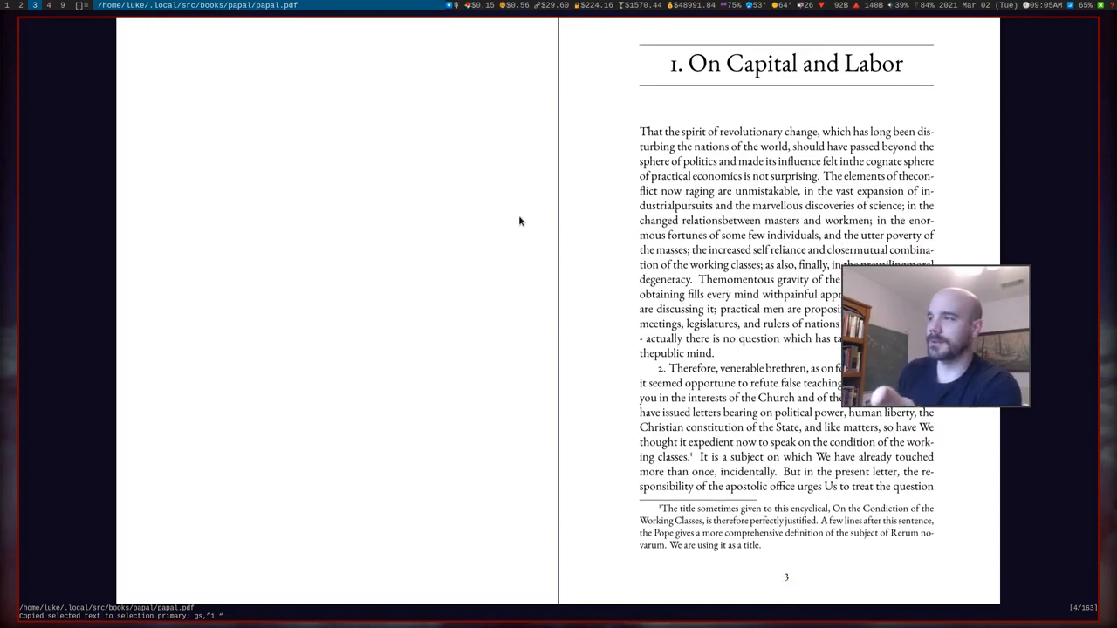
scroll("down", 3)
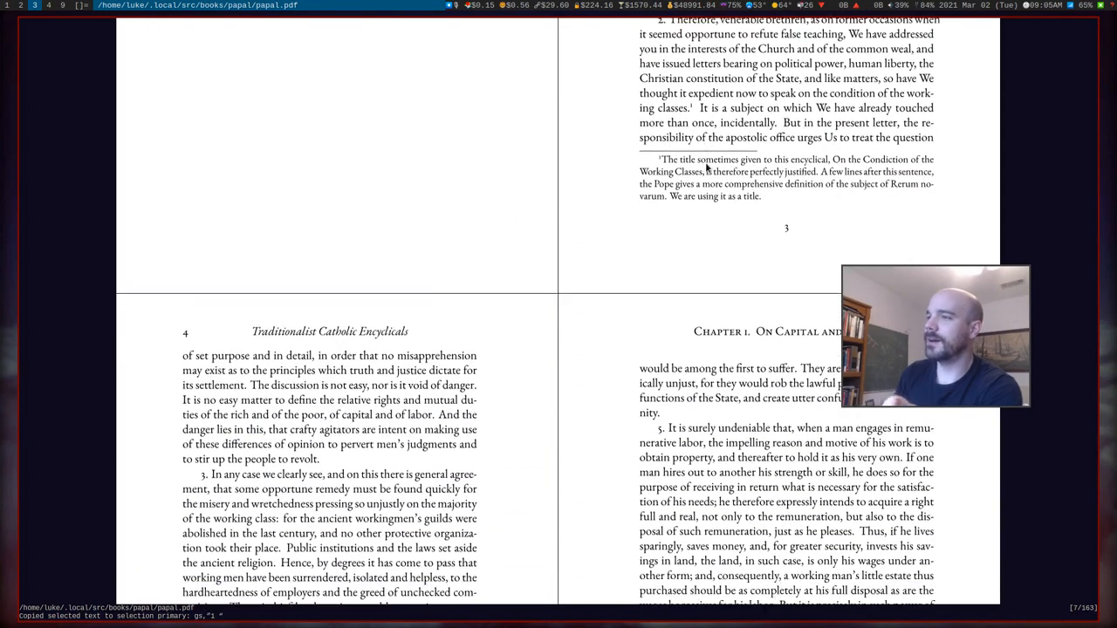
scroll("down", 3)
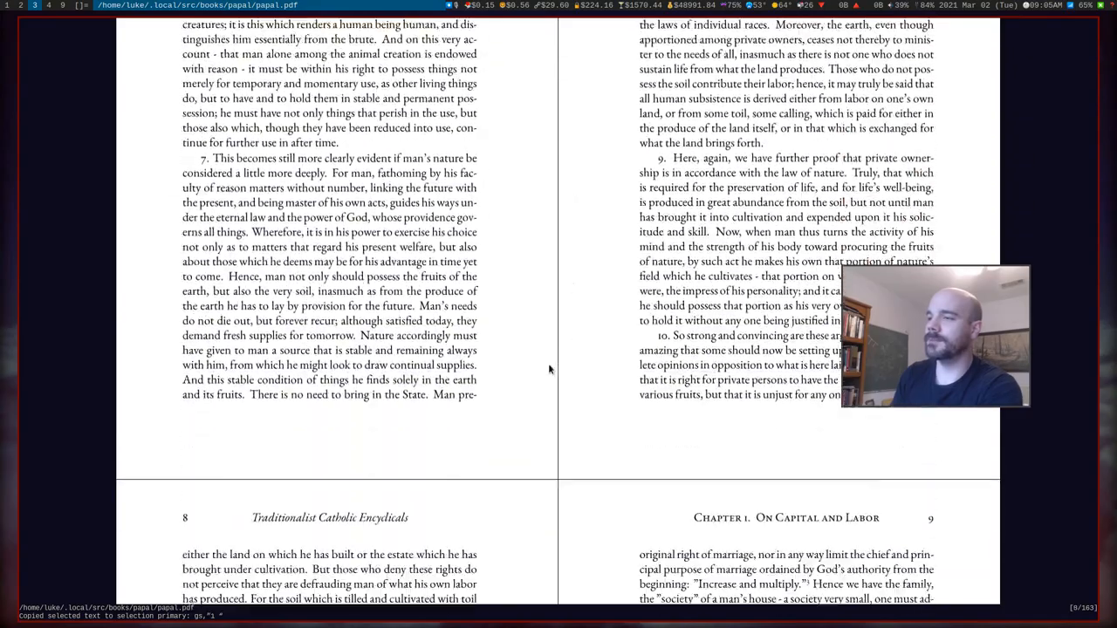
scroll("down", 3)
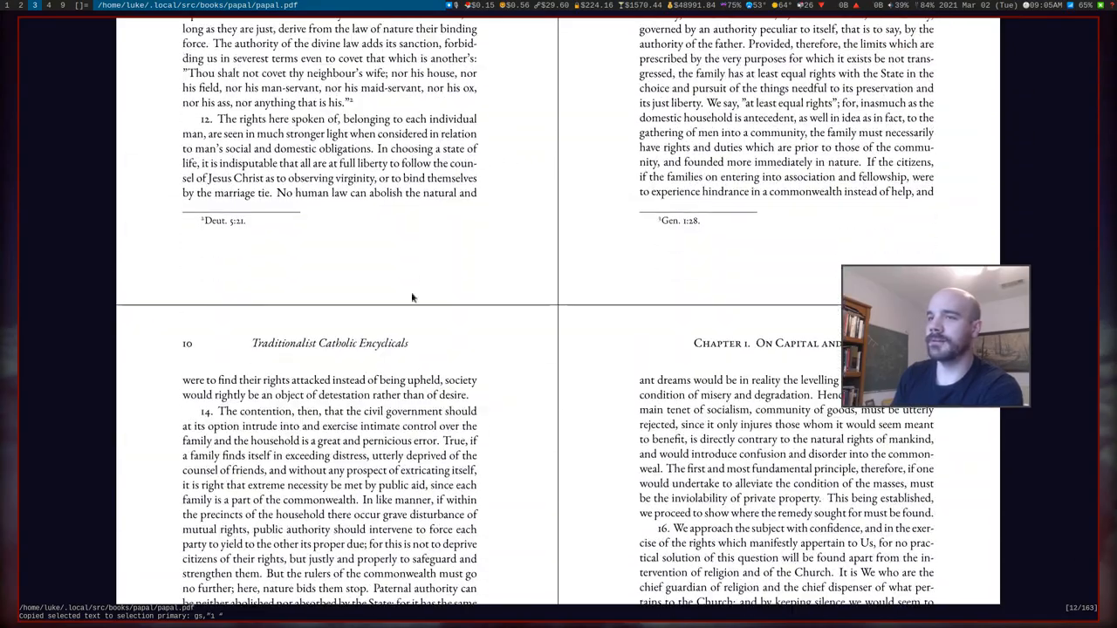
scroll("down", 3)
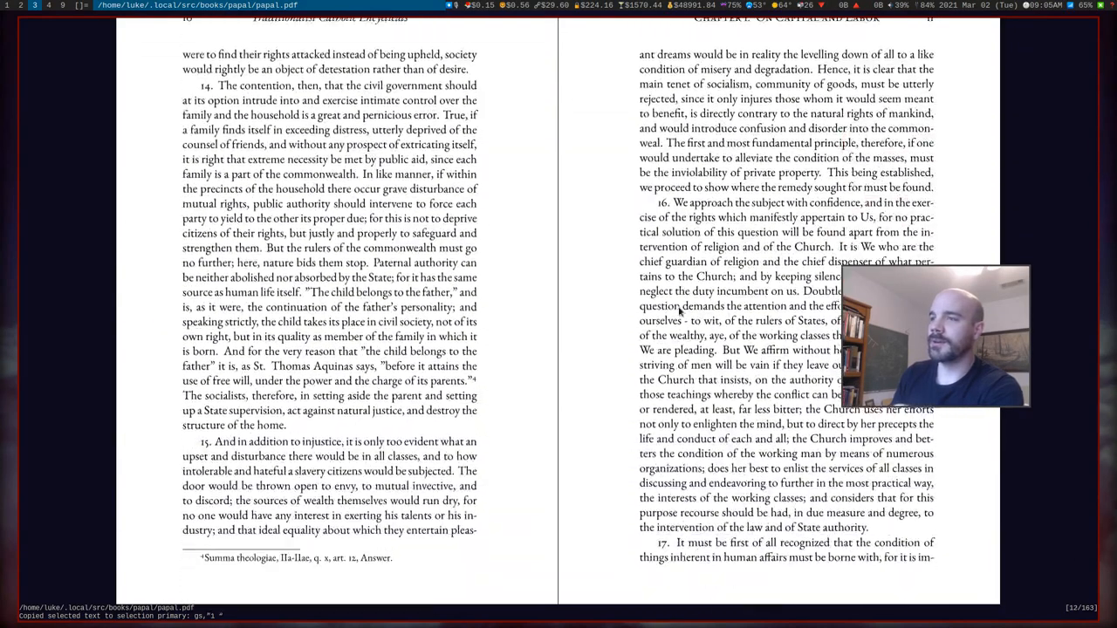
scroll("down", 3)
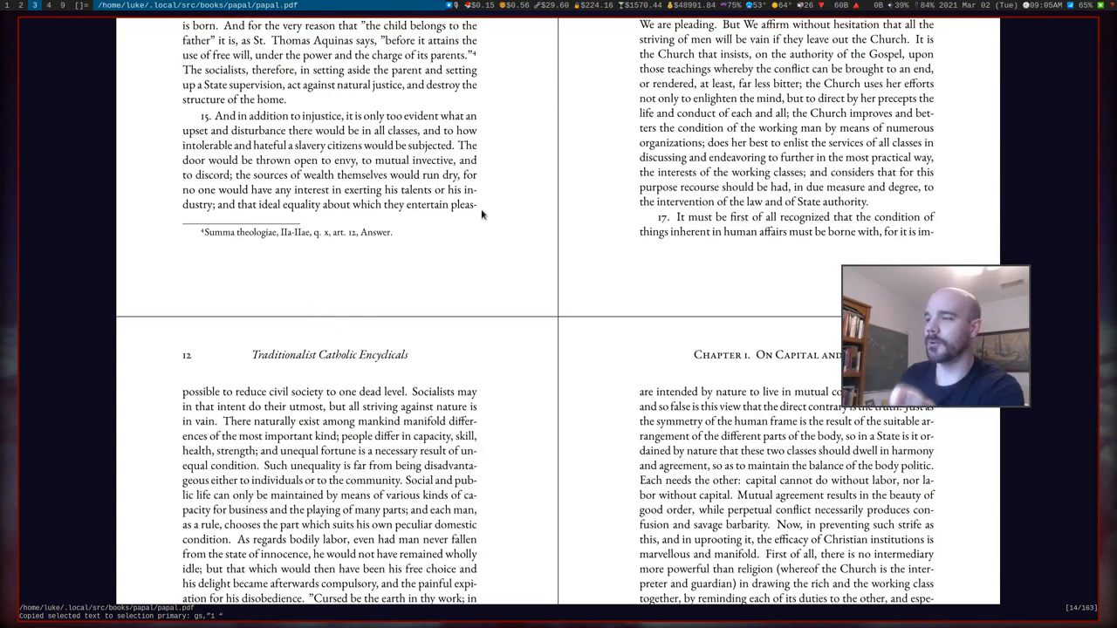
scroll("down", 3)
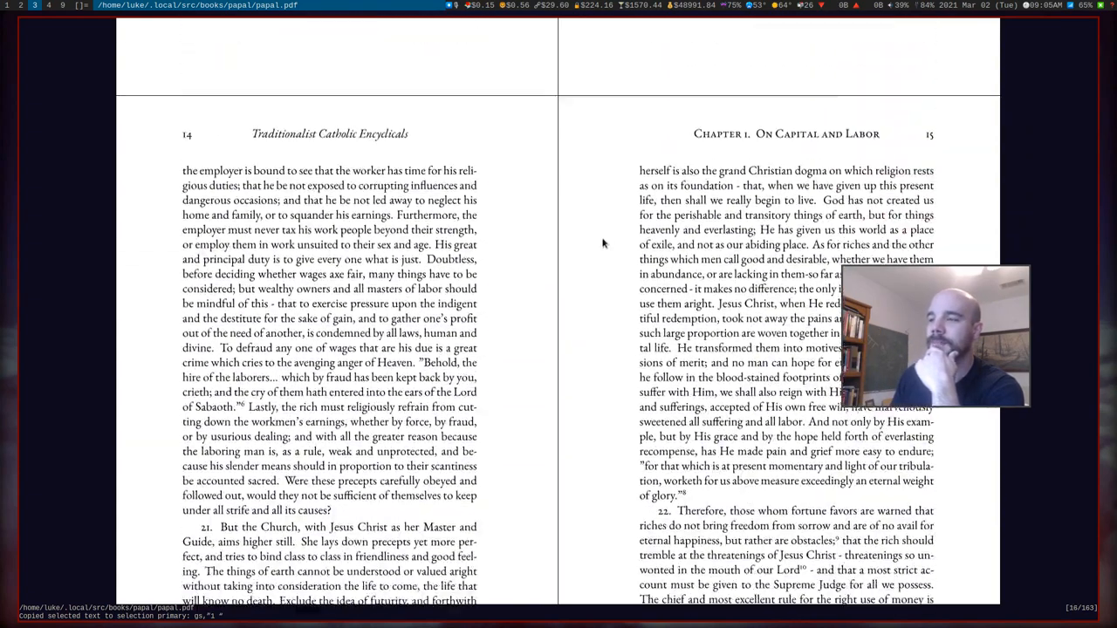
scroll("down", 3)
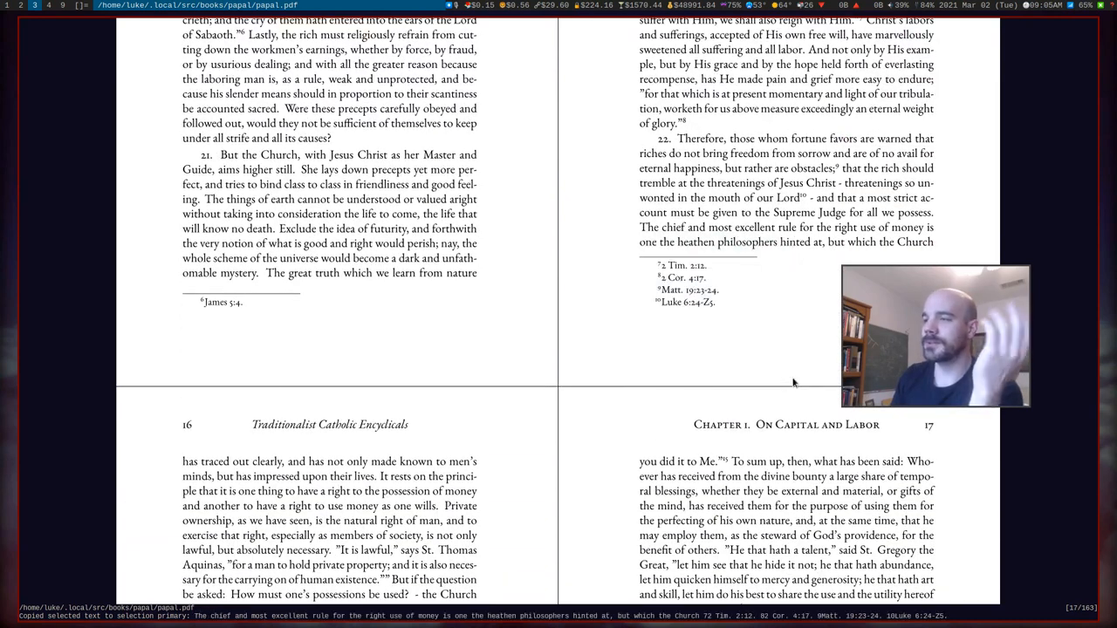